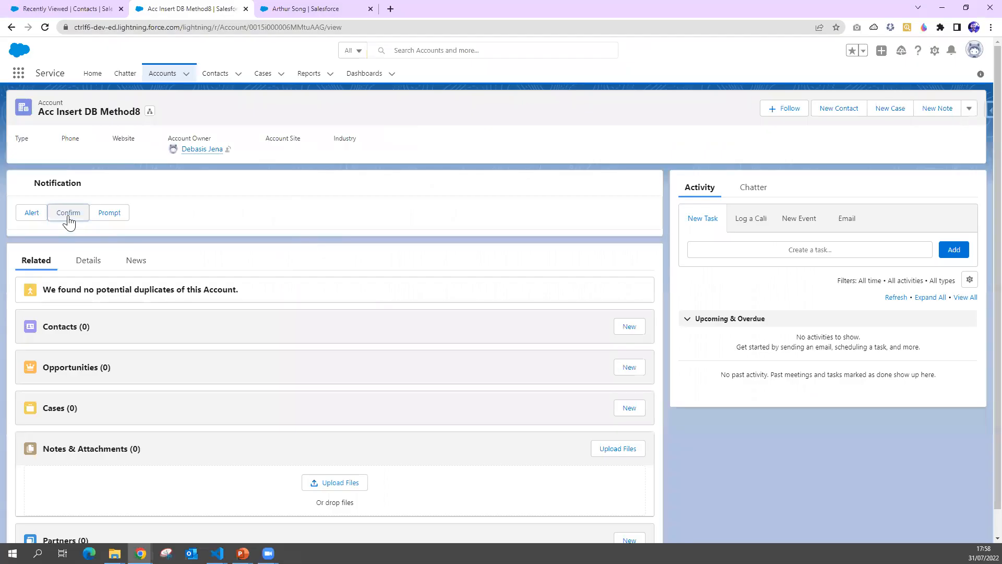
# Trigger the existing confirm dialog from the Notification component and dismiss it.
pyautogui.click(68, 212)
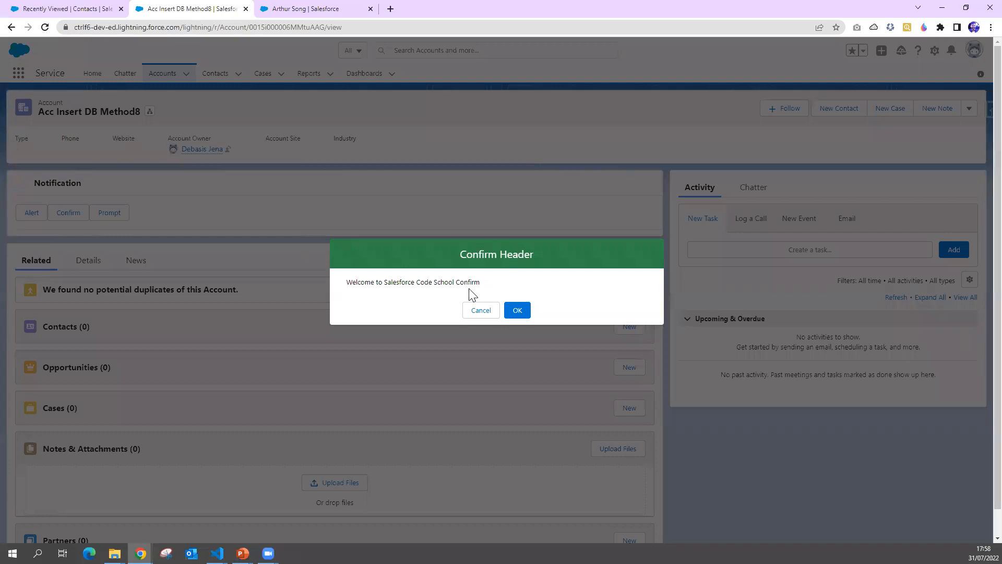
pyautogui.click(217, 553)
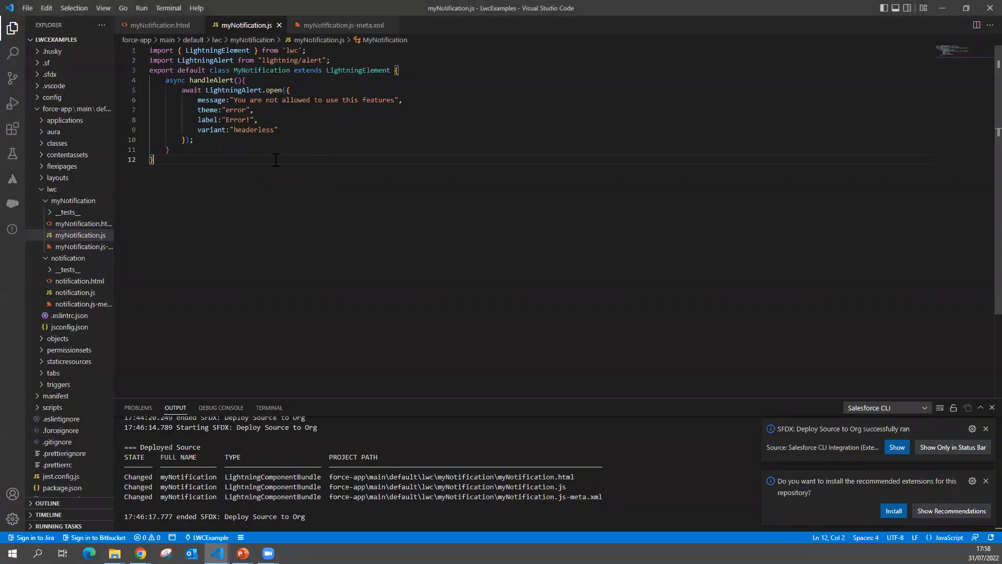
pyautogui.moveTo(156, 25)
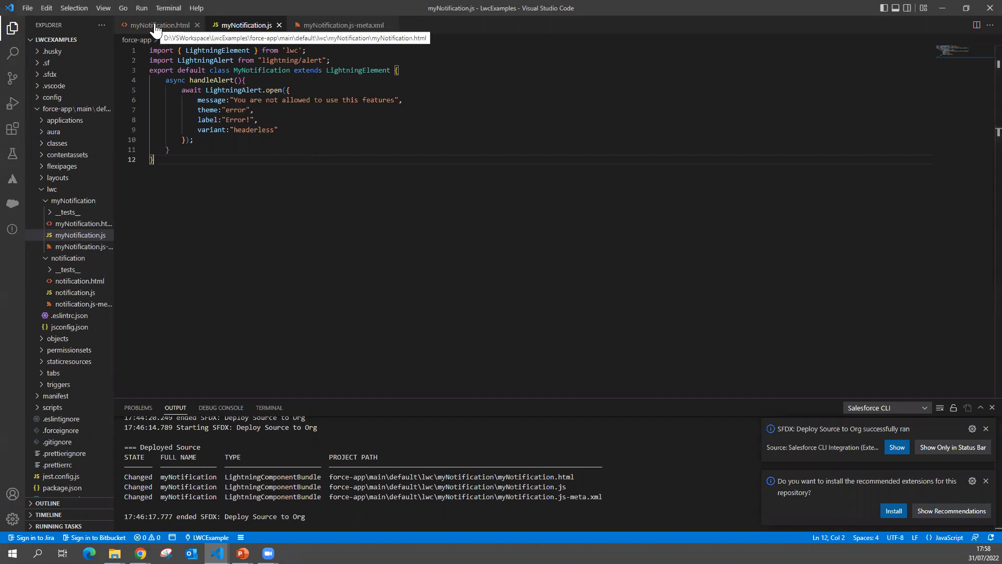
# Show myNotification.html with its Show Alert button and clear the deploy-success notification.
pyautogui.click(160, 25)
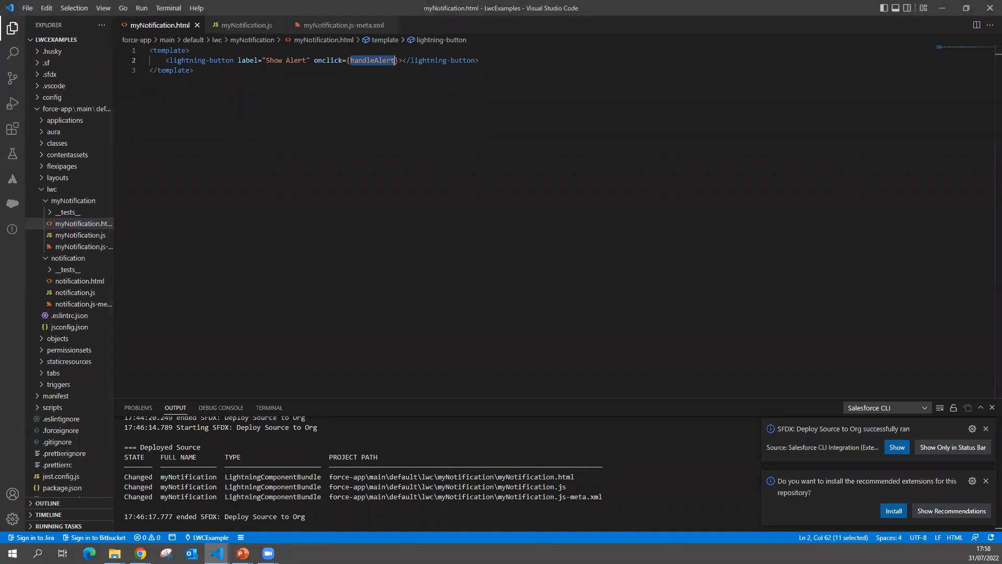
pyautogui.click(985, 428)
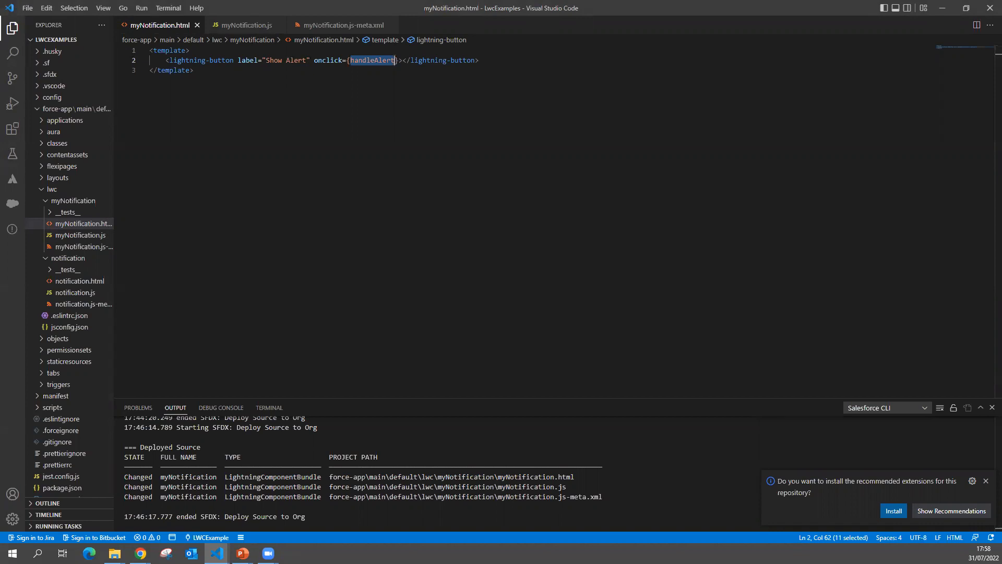
pyautogui.moveTo(202, 155)
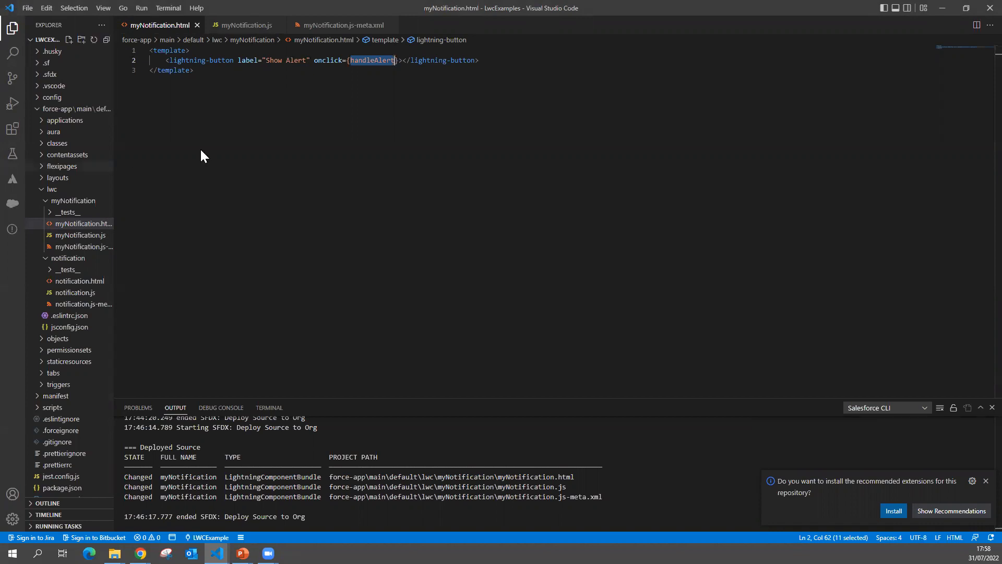
pyautogui.click(491, 60)
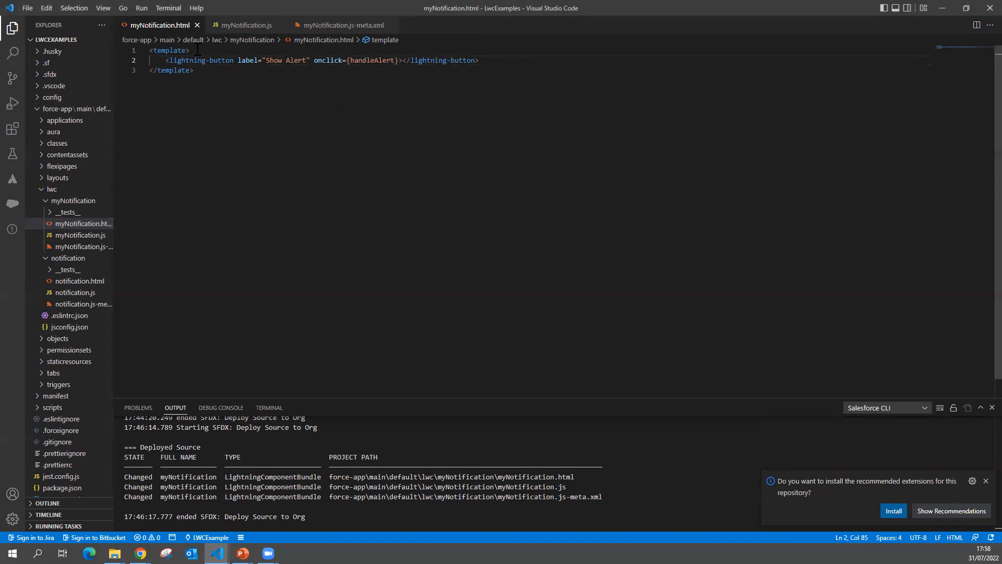
# Add <lightning-button label="Show Confirm" onclick={handleConfirm}> below the alert button.
pyautogui.press('Enter')
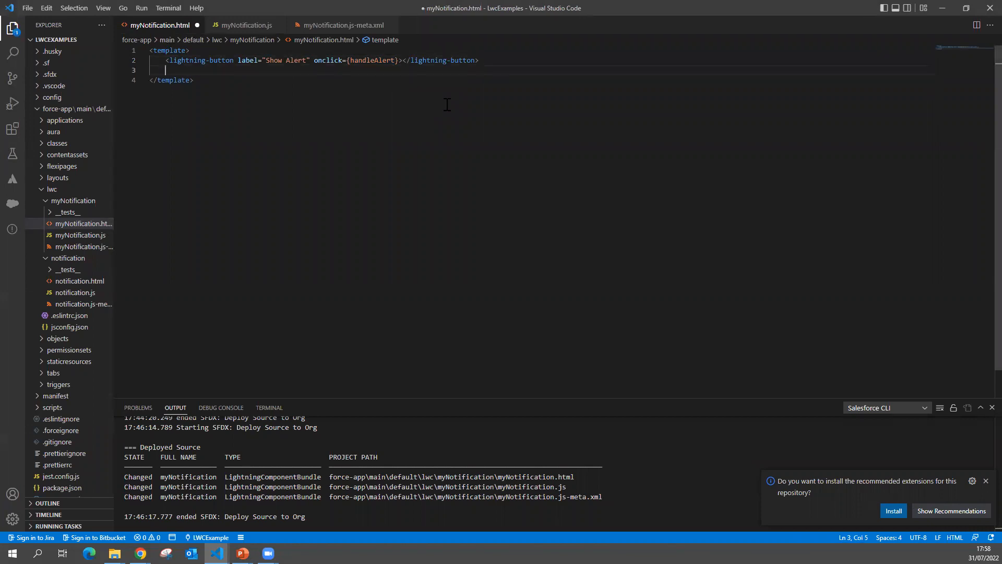
pyautogui.write('<lightning-button label="')
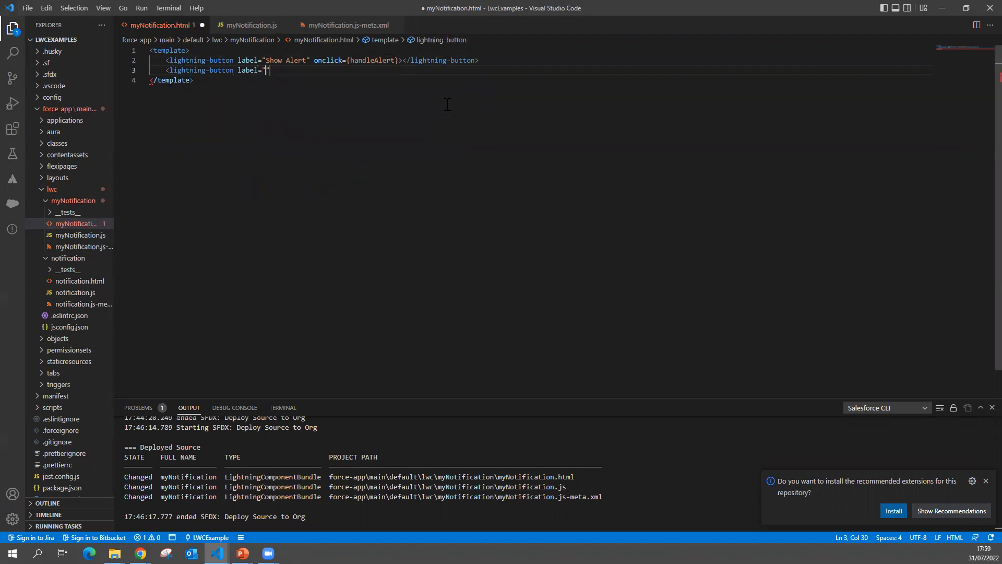
pyautogui.write('Show Confirm')
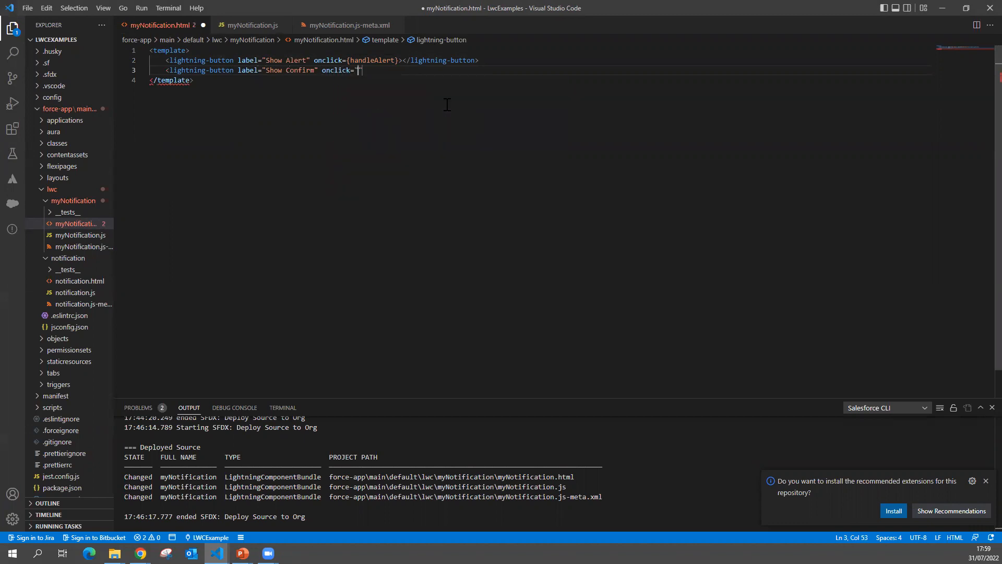
pyautogui.press('Backspace')
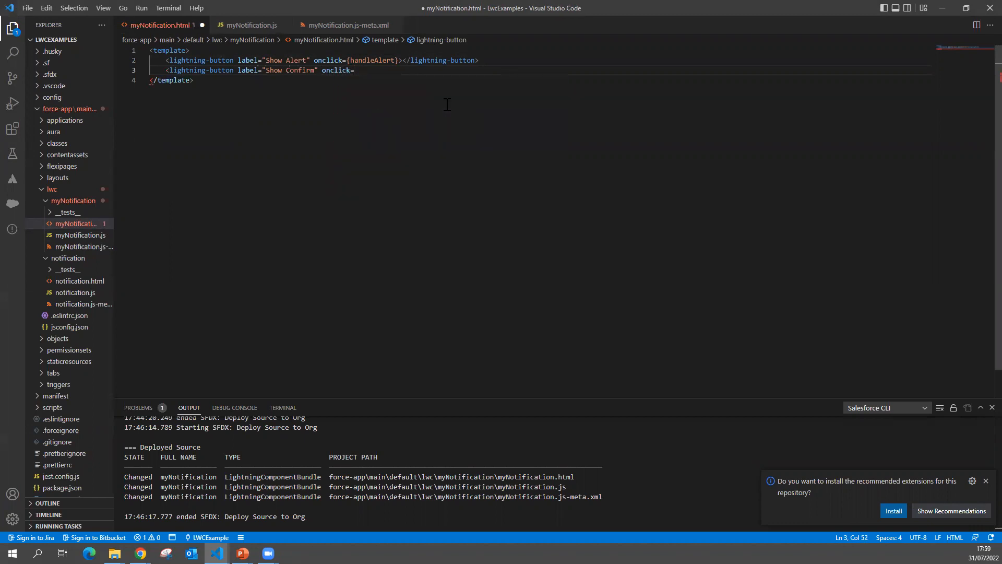
pyautogui.write('{hand}')
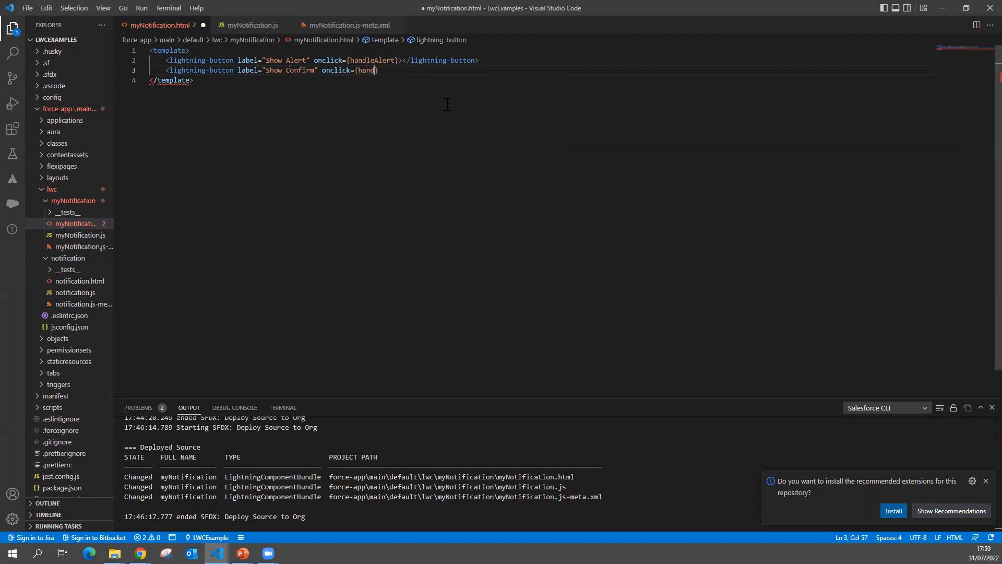
pyautogui.write('leConfirm')
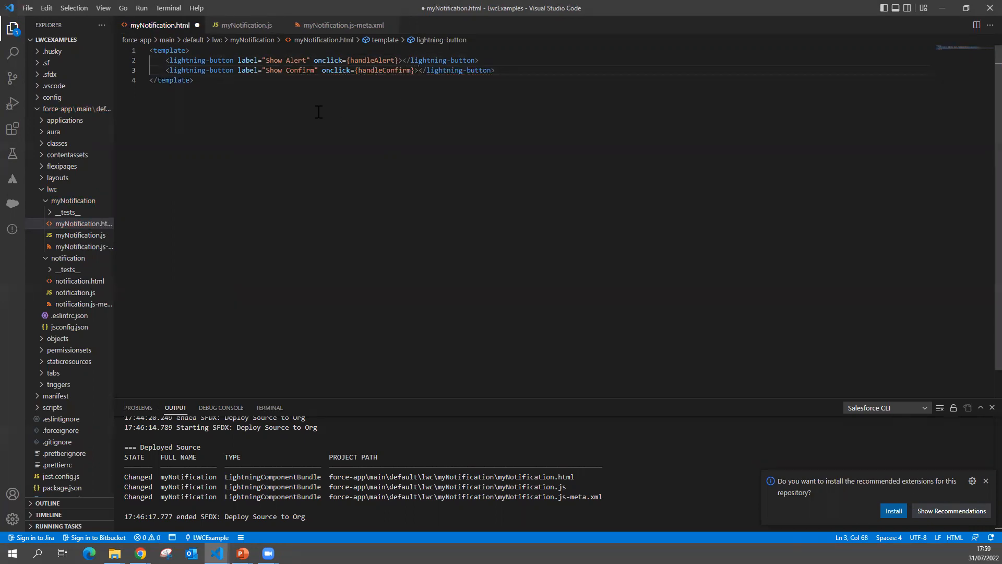
pyautogui.doubleClick(383, 70)
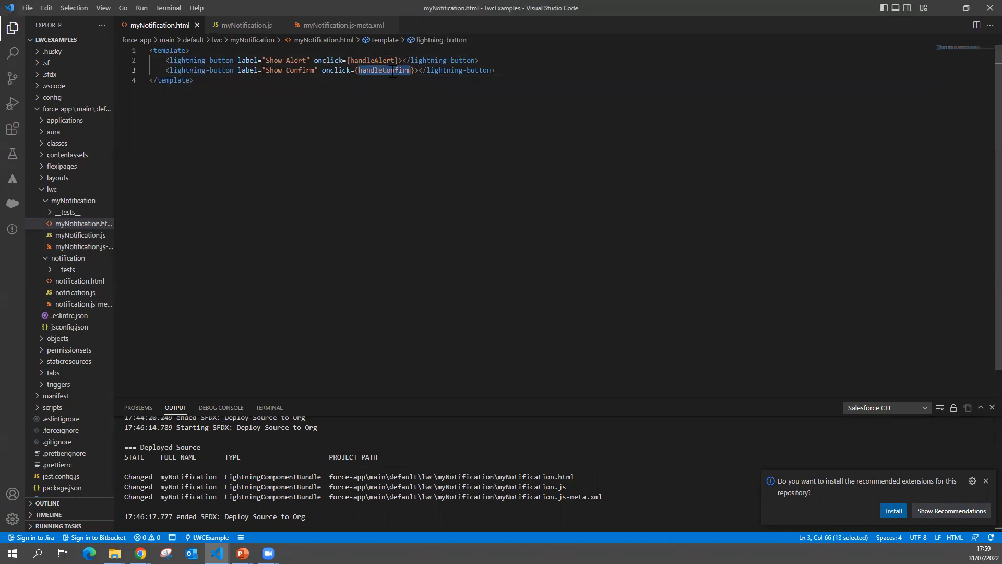
# Add an empty async handleConfirm(){ } method after handleAlert in myNotification.js.
pyautogui.click(245, 25)
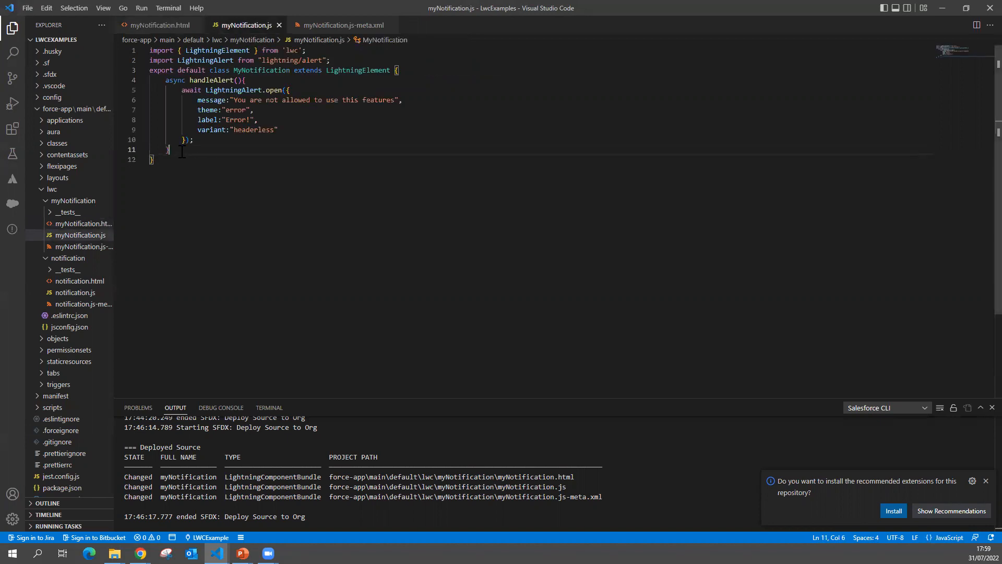
pyautogui.press('Enter')
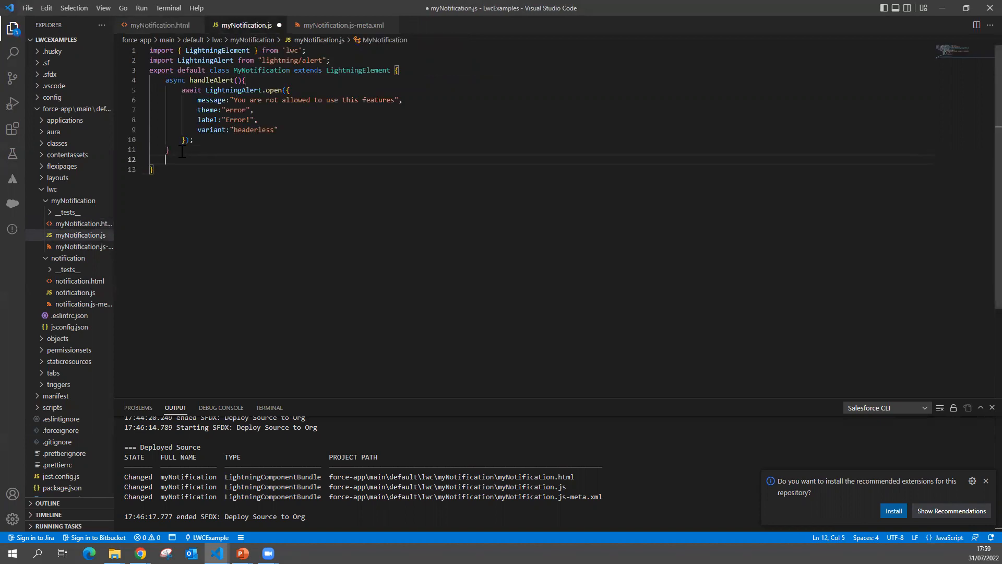
pyautogui.write('handleConfirm')
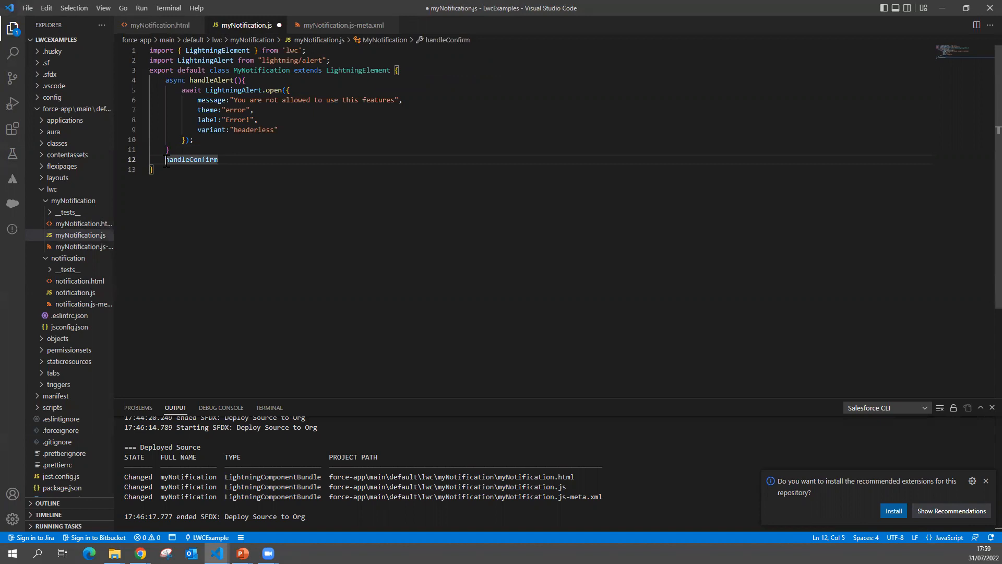
pyautogui.write('async')
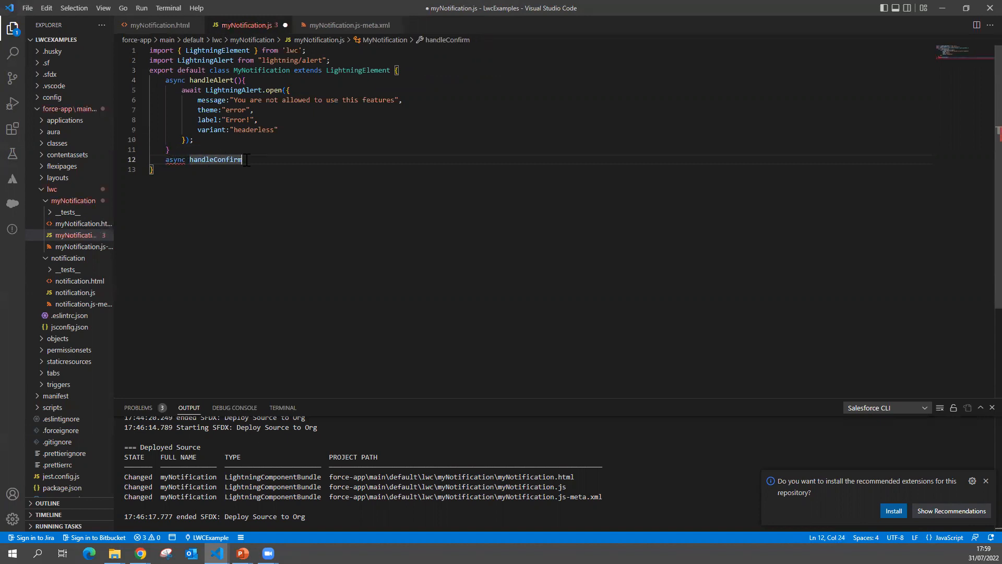
pyautogui.write('(){')
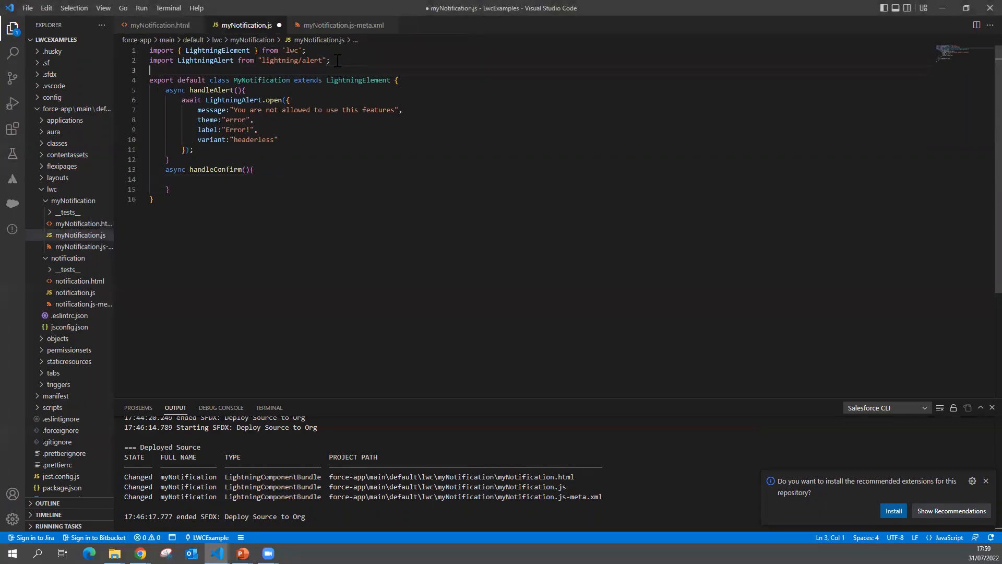
# Import LightningConfirm from "lightning/confirm" at the top of the file.
pyautogui.write('import')
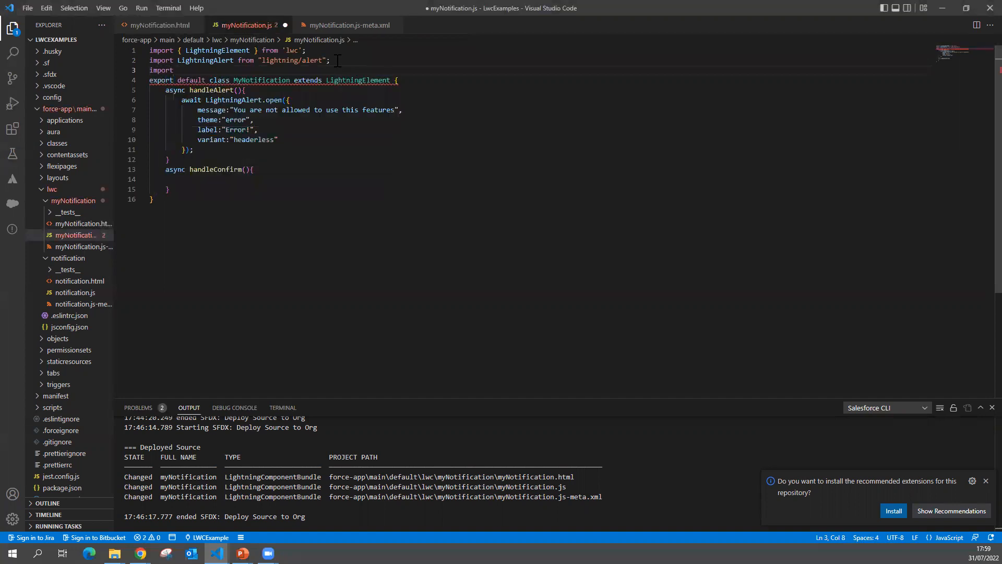
pyautogui.write('LightningConfirm from')
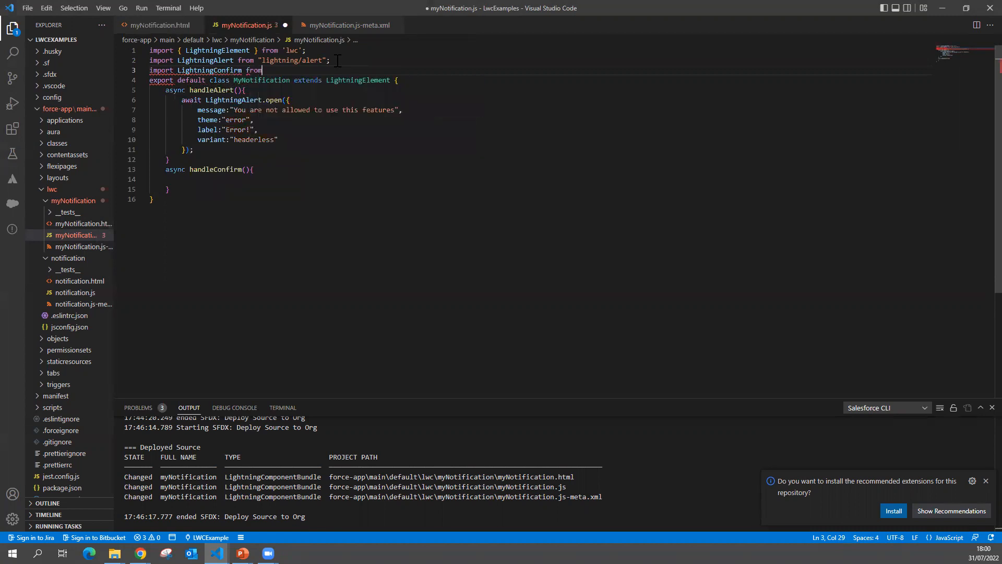
pyautogui.write('""')
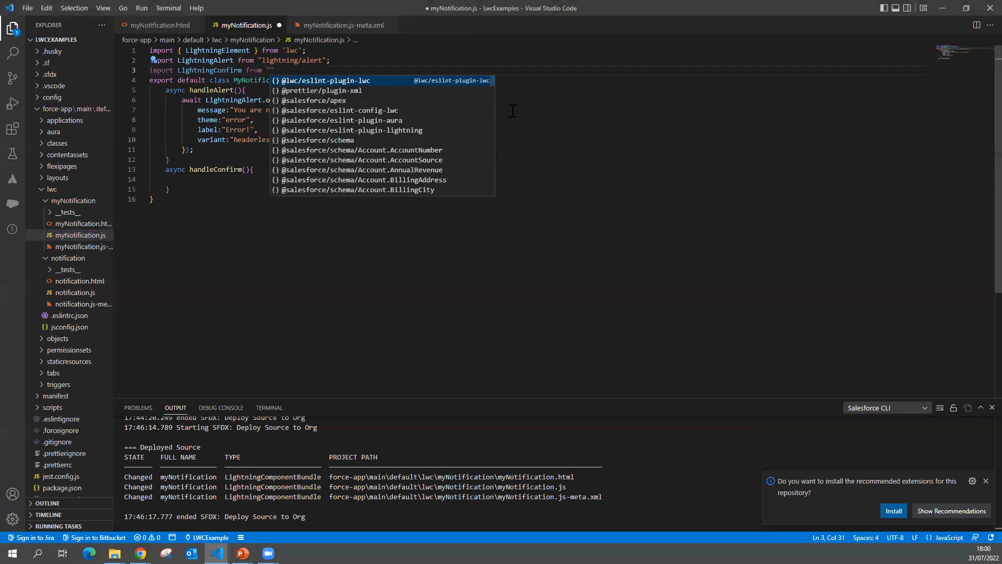
pyautogui.write('lightning/confirm')
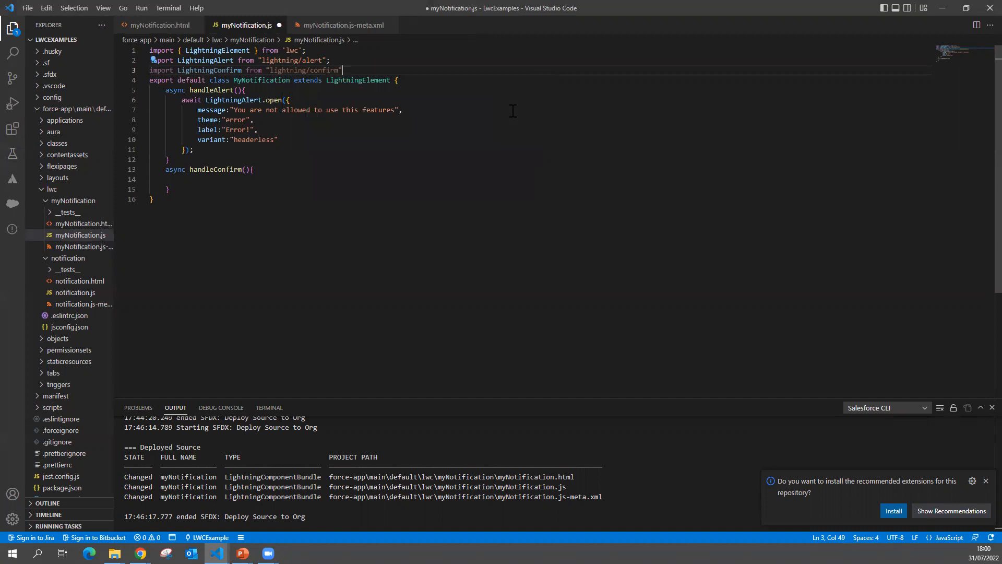
pyautogui.write(';')
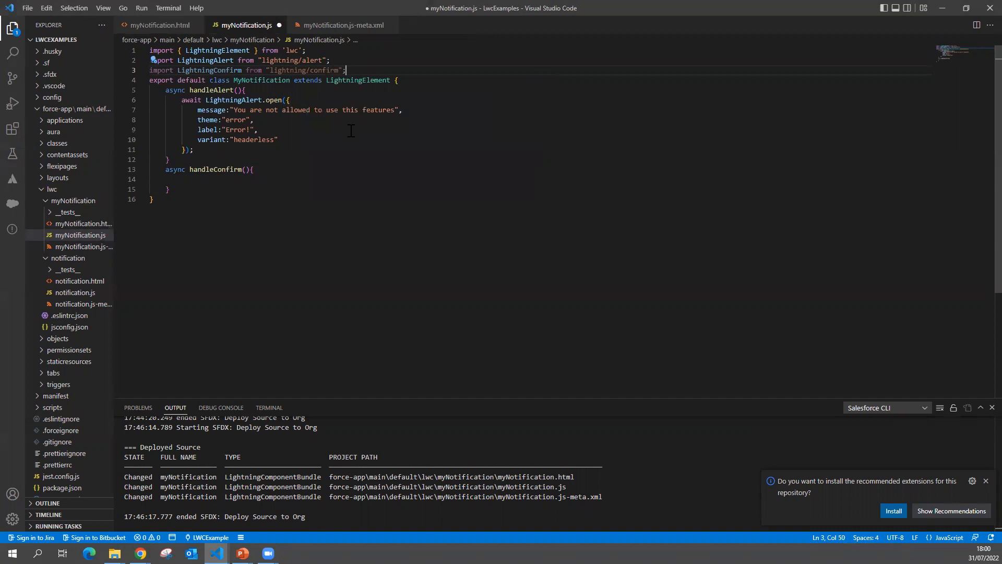
# Write await LightningConfirm.open({ inside handleConfirm, starting its options object.
pyautogui.click(166, 179)
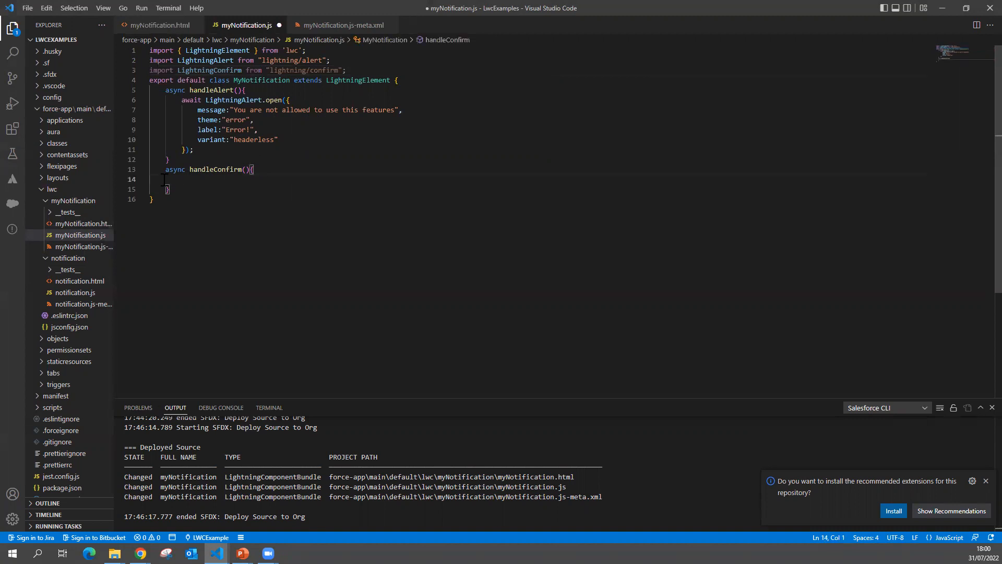
pyautogui.write('await LightningConfirm')
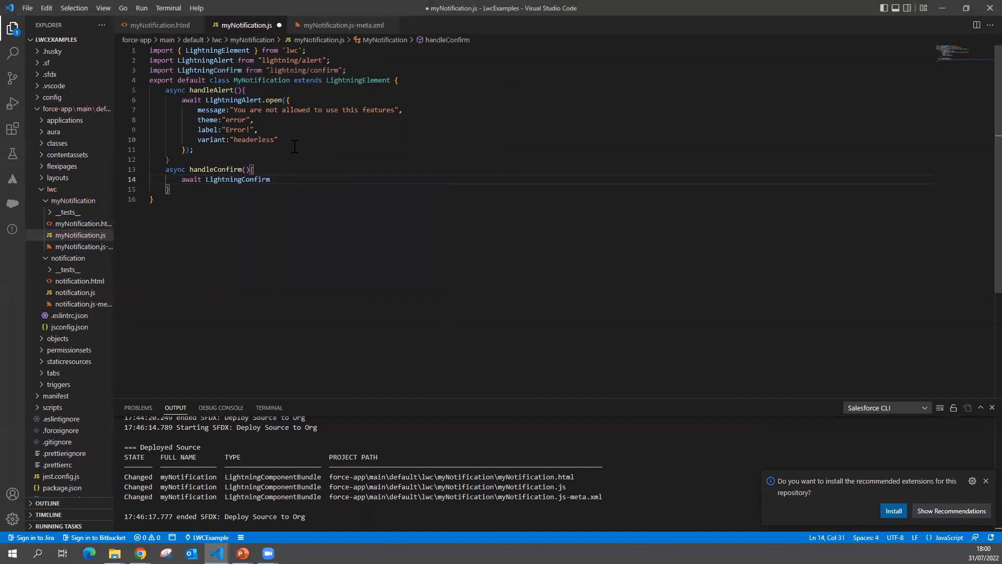
pyautogui.write('.open')
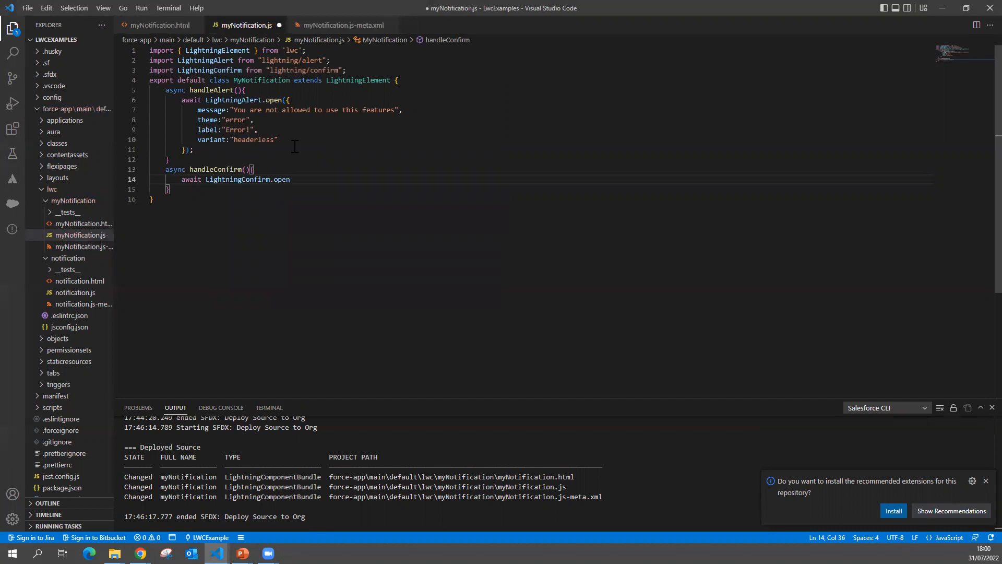
pyautogui.write('();')
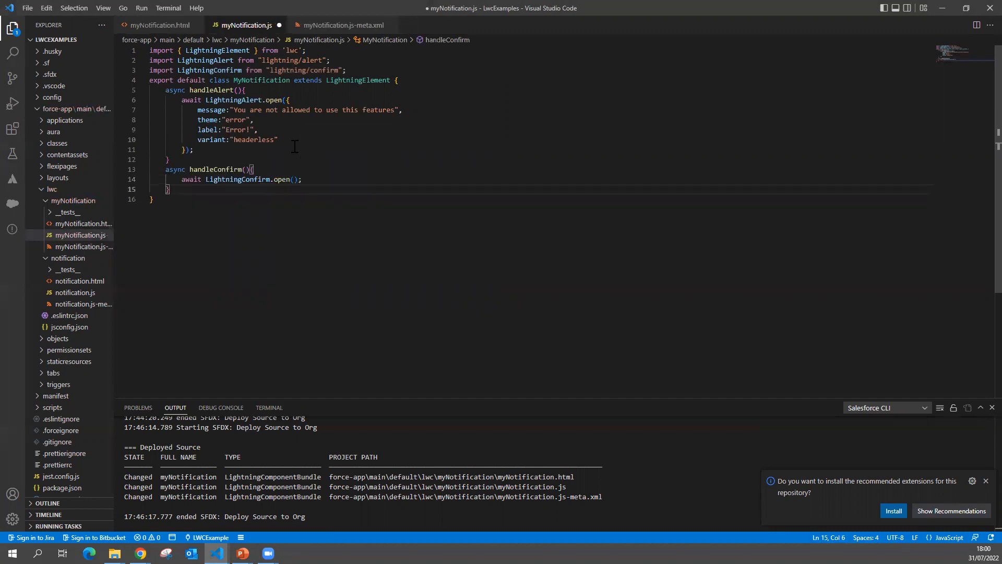
pyautogui.click(292, 178)
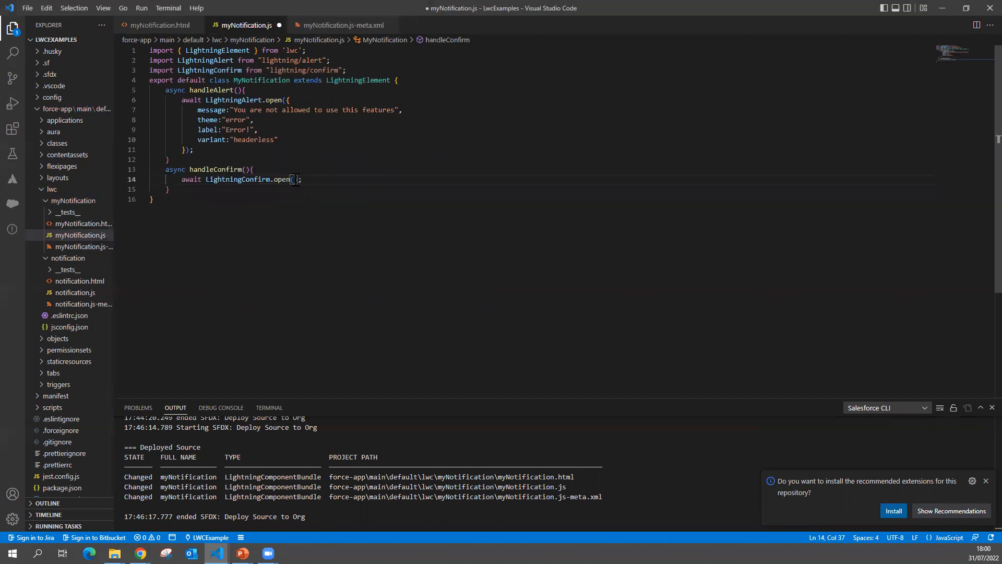
pyautogui.write('{')
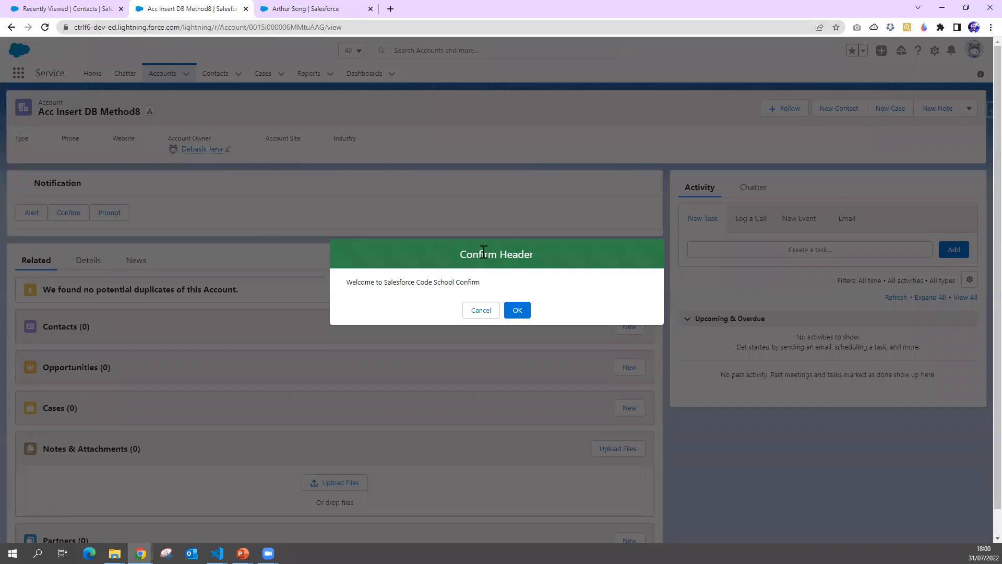
pyautogui.click(241, 553)
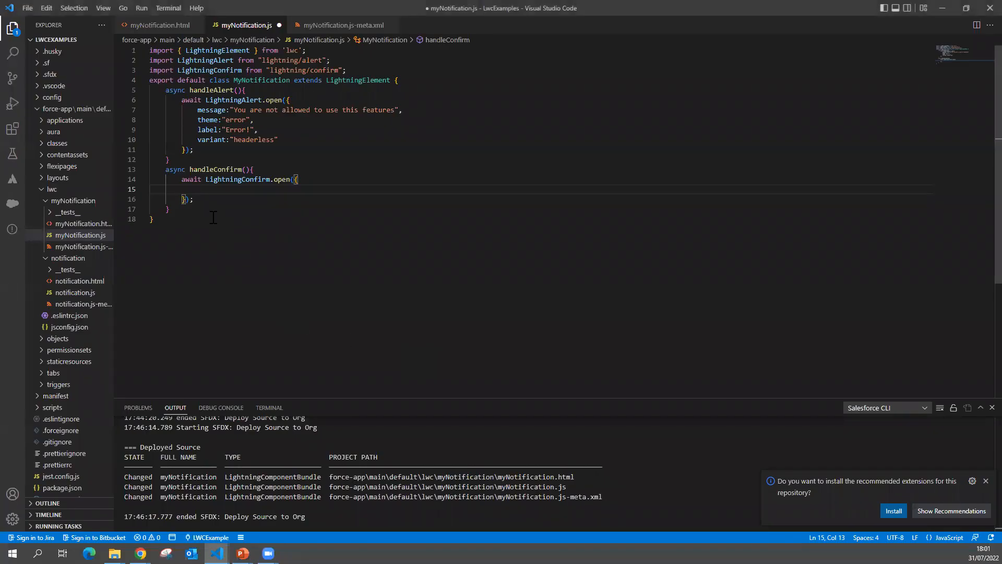
pyautogui.moveTo(211, 213)
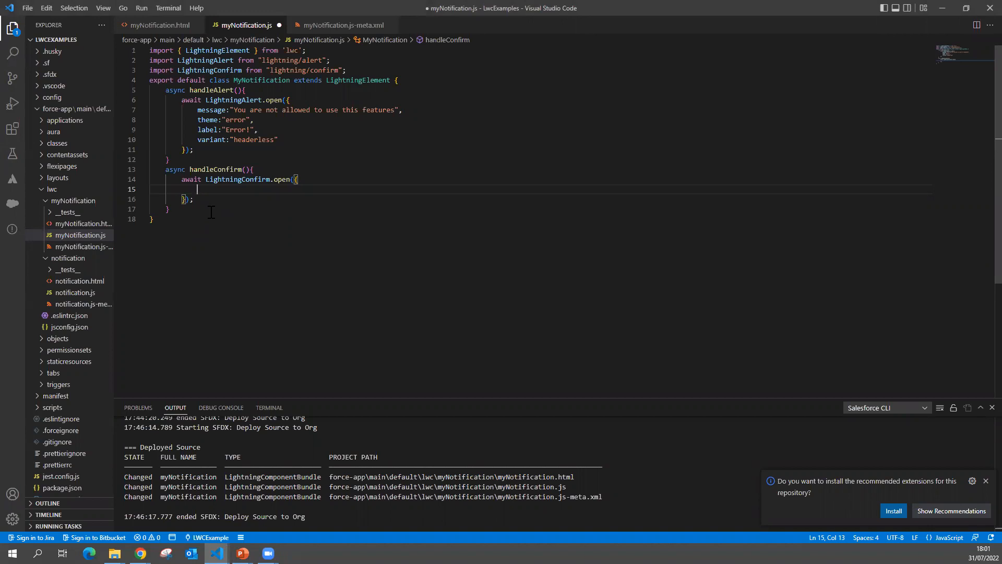
# Set the confirm option message: "Are you sure to proceed?".
pyautogui.write('m')
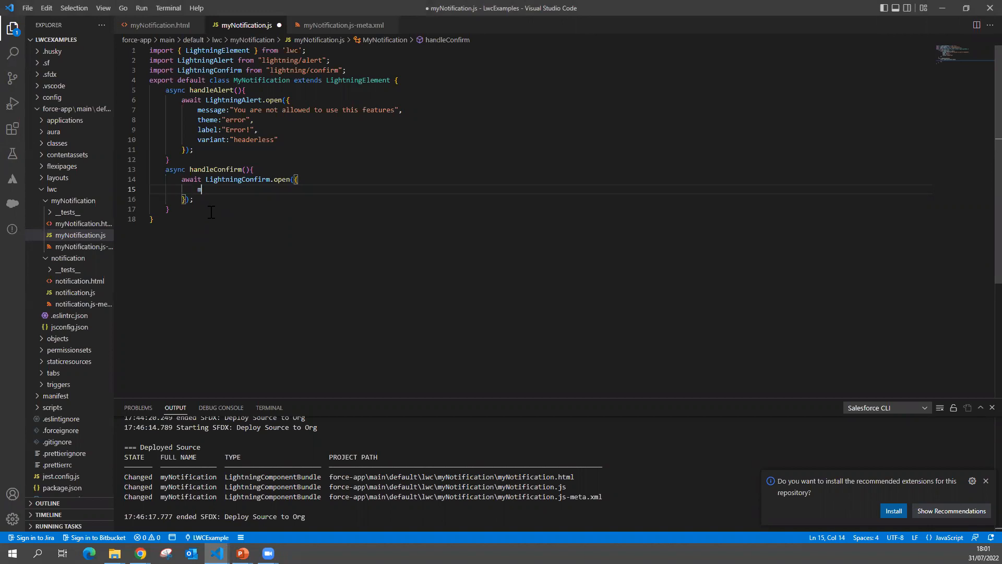
pyautogui.write('message')
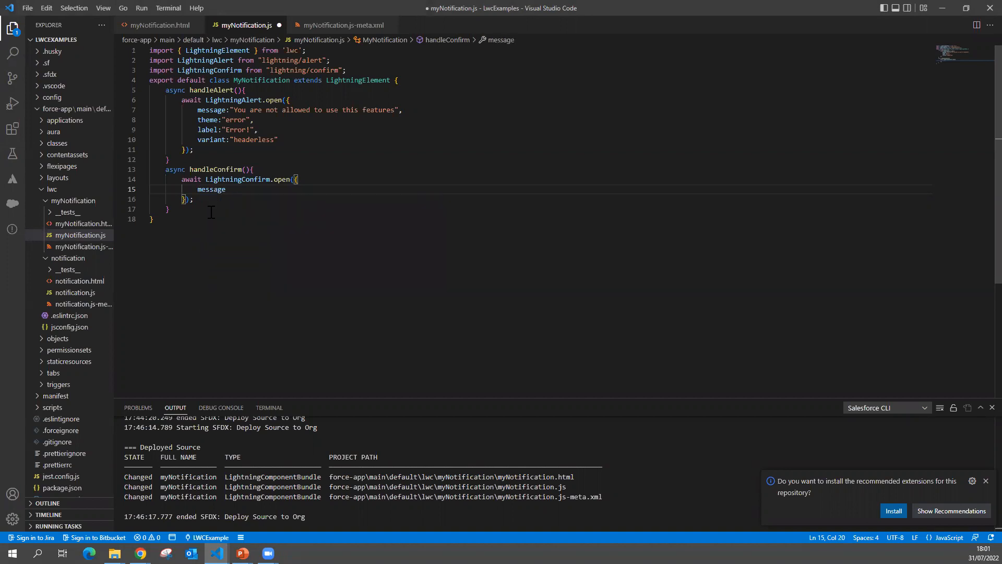
pyautogui.write(':')
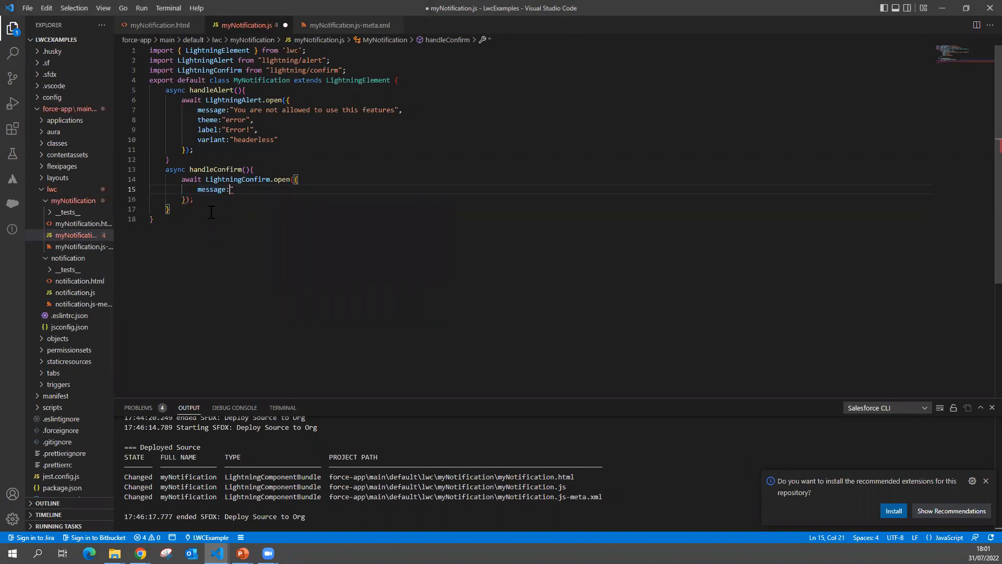
pyautogui.write('"')
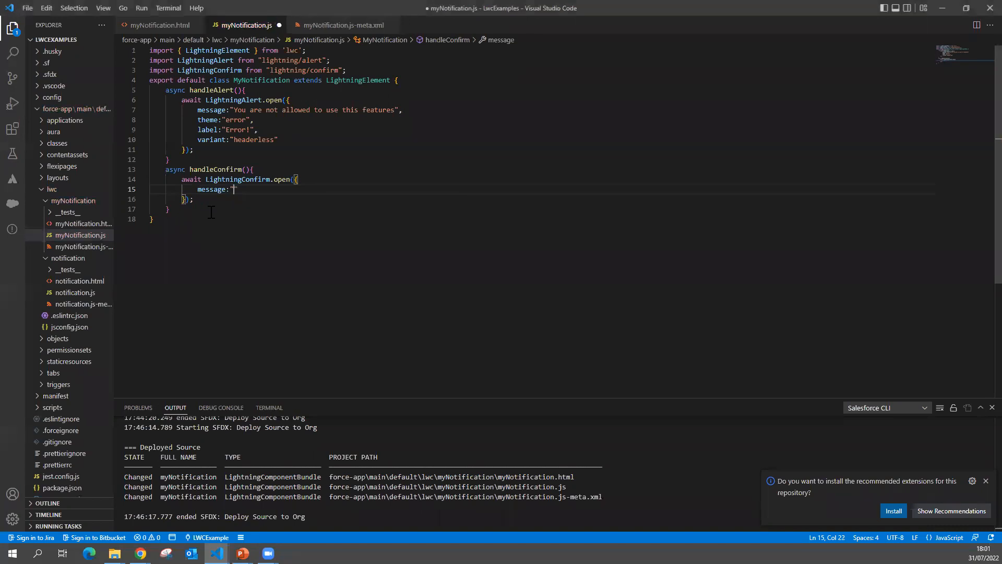
pyautogui.write('Are ou')
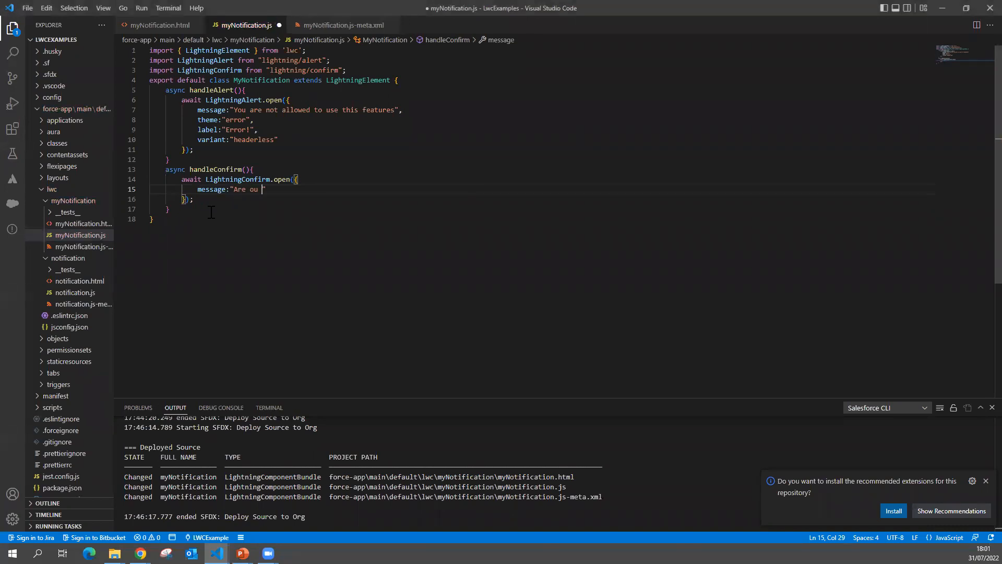
pyautogui.press('Backspace')
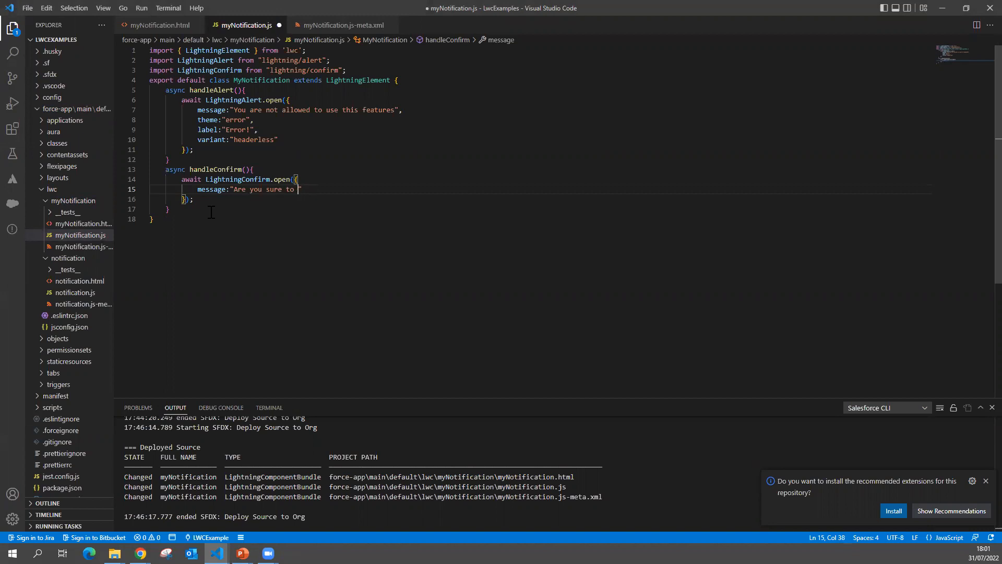
pyautogui.write('proceed?')
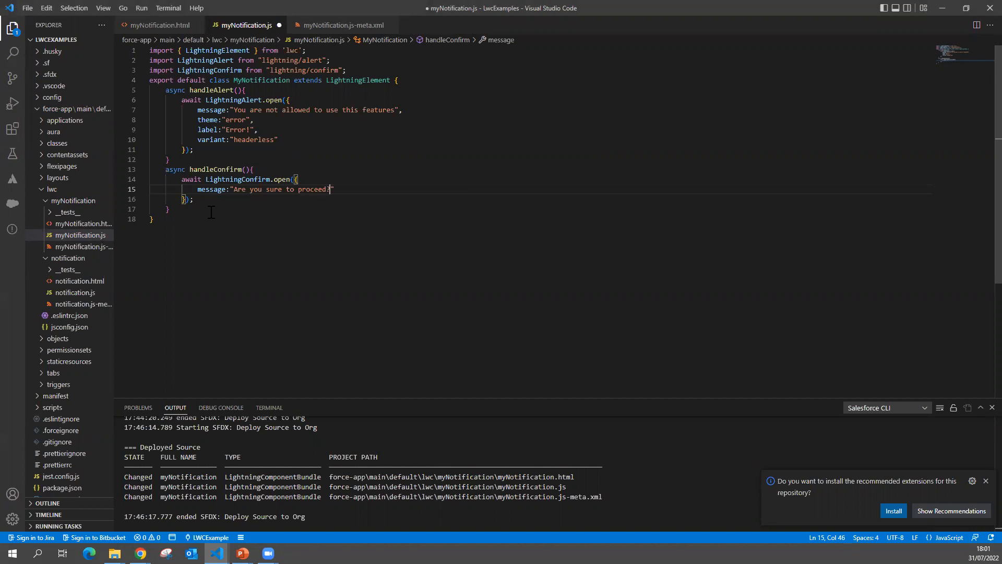
pyautogui.write(',')
pyautogui.write('theme:"warnin')
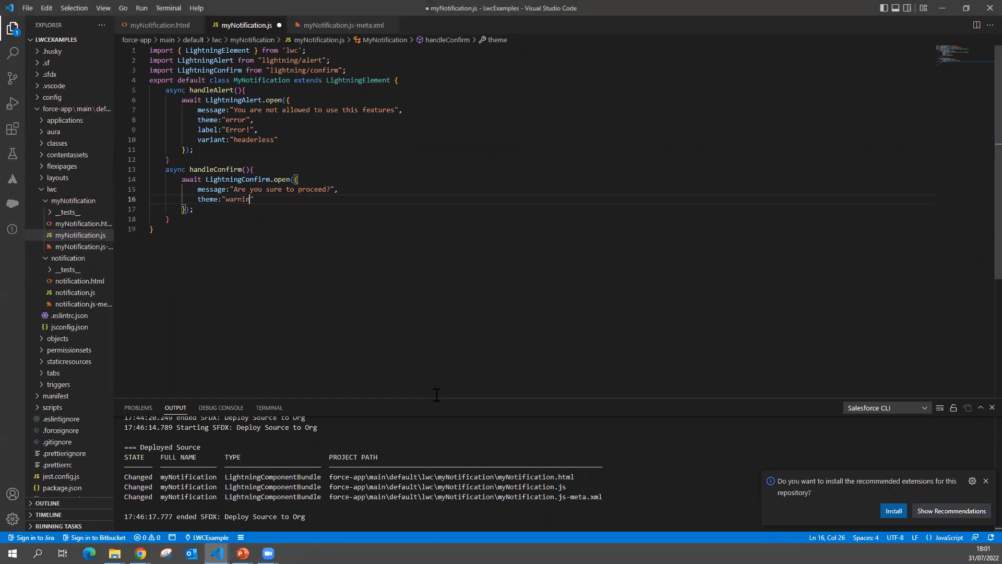
# Add theme "warning" and label "Warning!" to the options and save.
pyautogui.write('g')
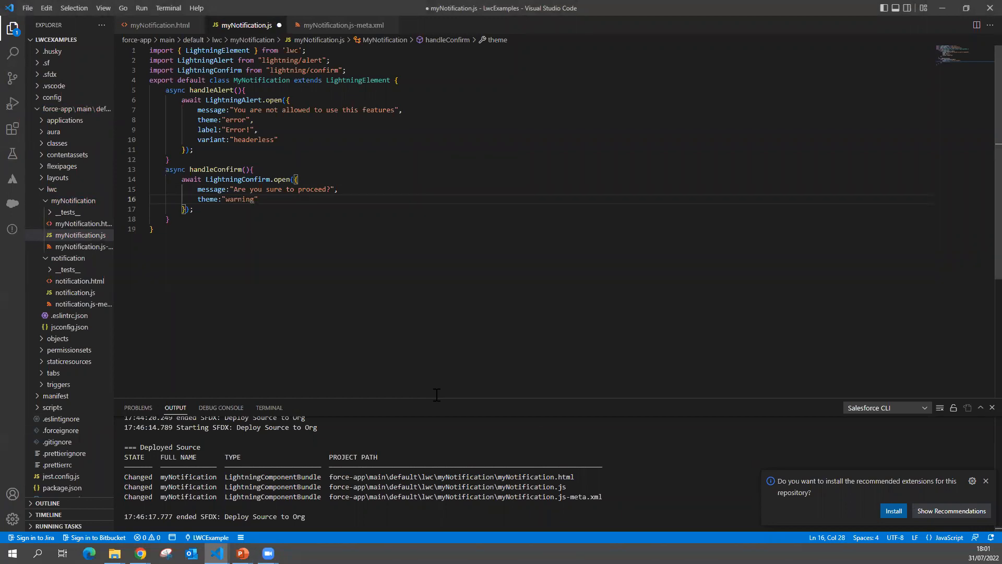
pyautogui.write('lanel:"')
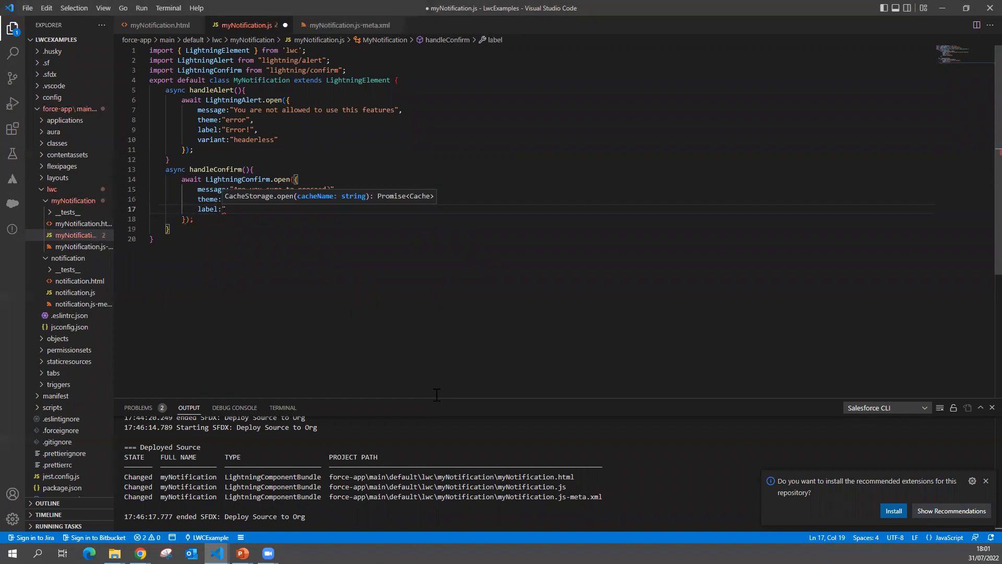
pyautogui.write('War"')
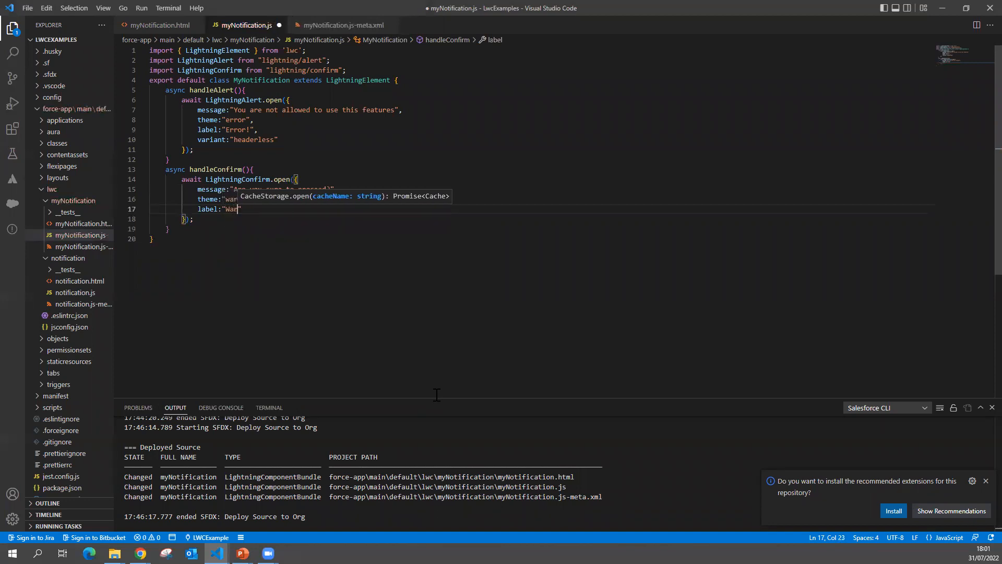
pyautogui.write('ning!')
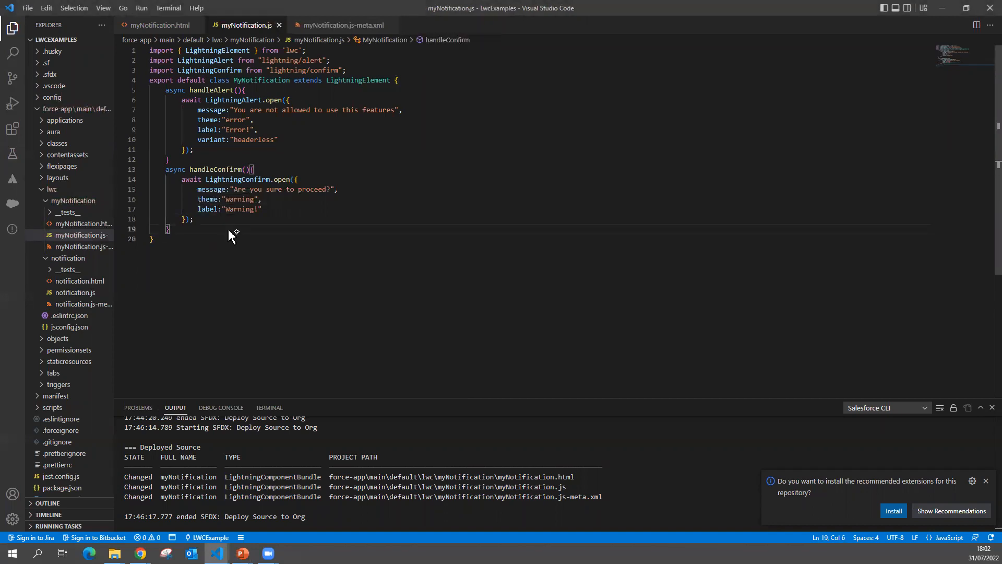
# Run SFDX: Deploy This Source to Org on the component file.
pyautogui.rightClick(230, 233)
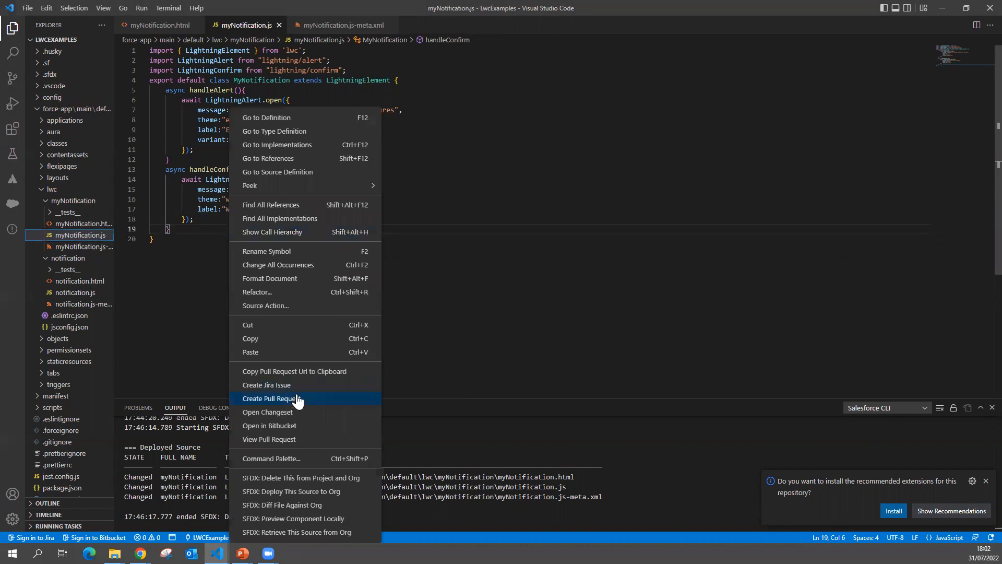
pyautogui.moveTo(278, 490)
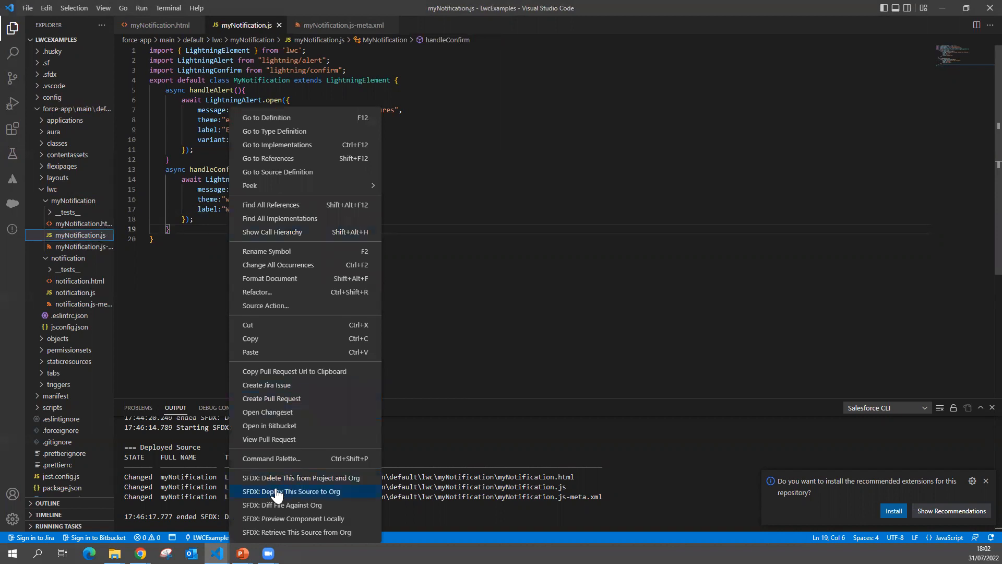
pyautogui.click(291, 491)
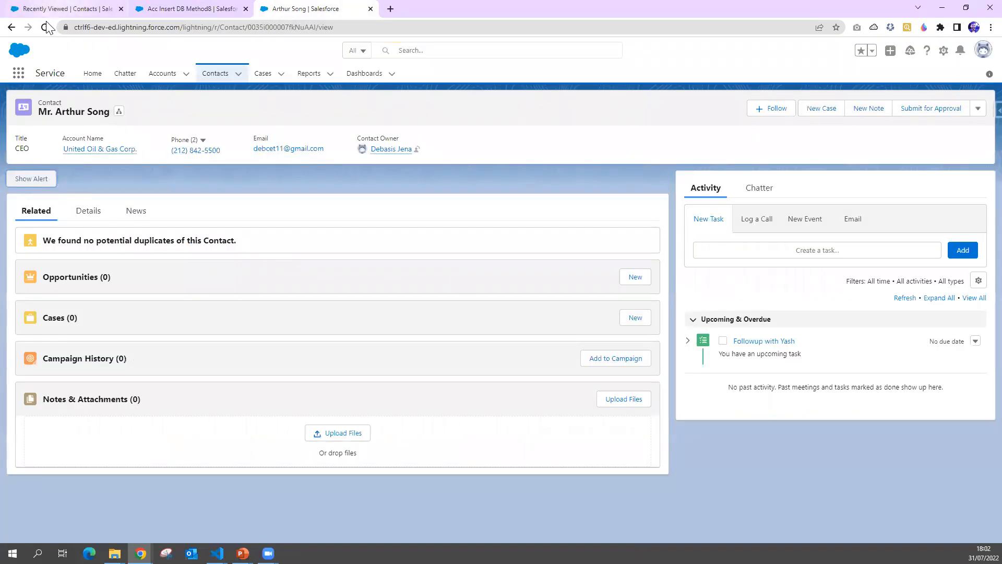
# Reload the contact page and launch the new Warning! confirm dialog via Show Confirm.
pyautogui.click(46, 27)
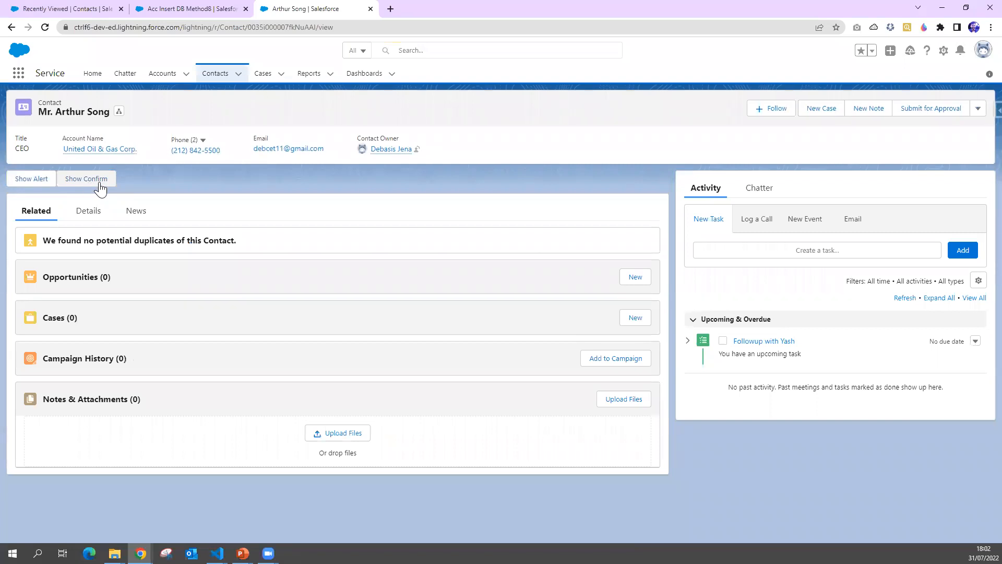
pyautogui.click(86, 179)
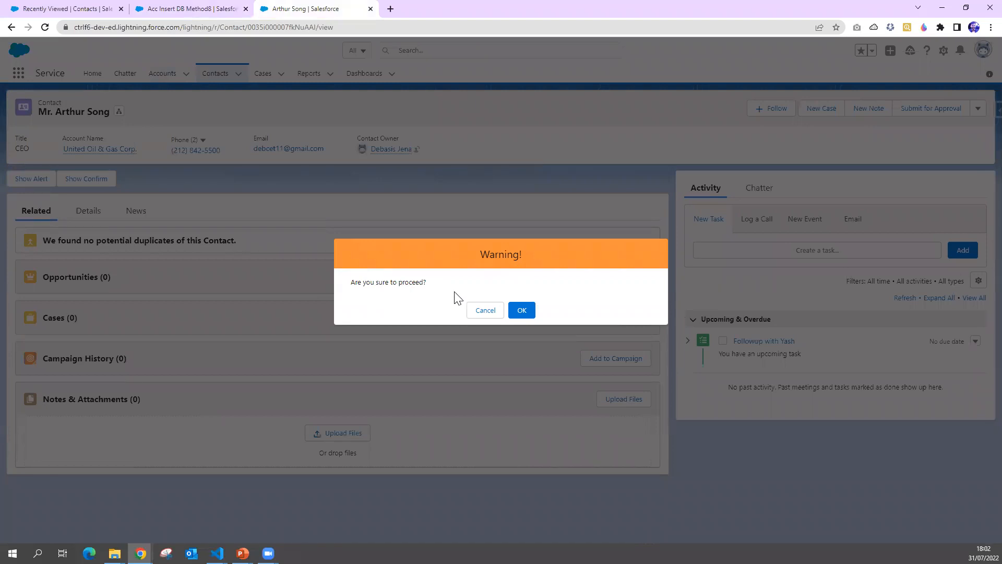
pyautogui.moveTo(485, 310)
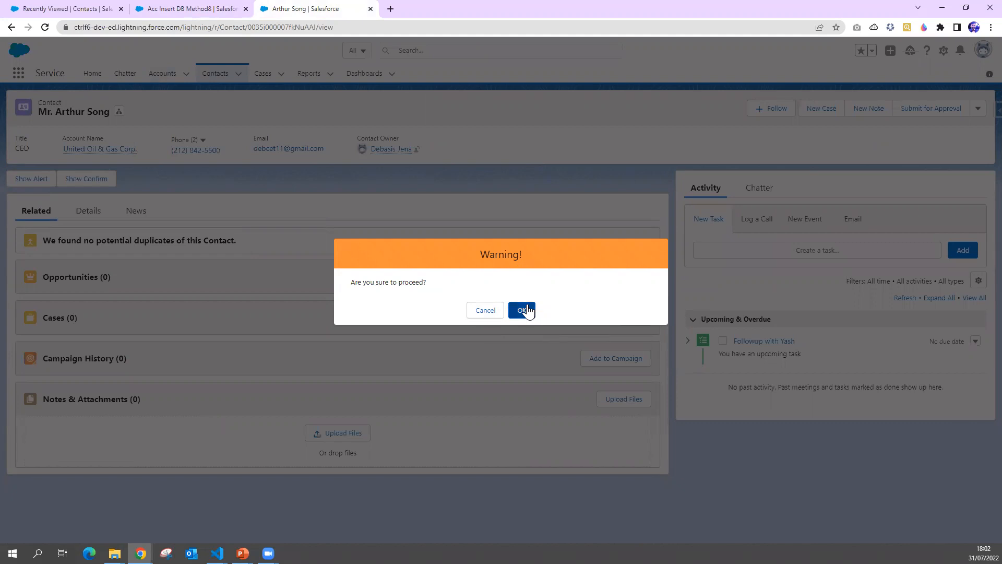
pyautogui.moveTo(520, 312)
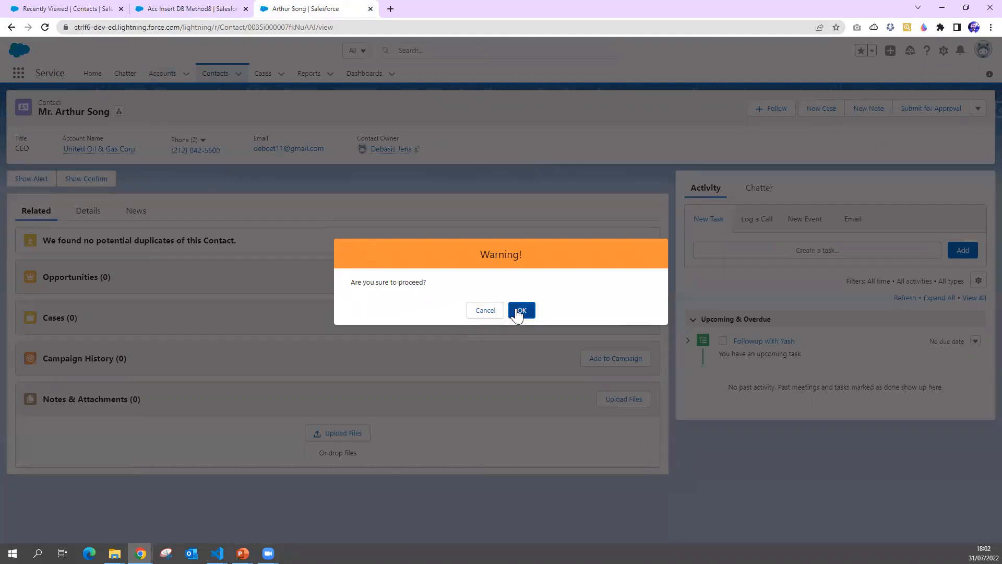
pyautogui.moveTo(502, 312)
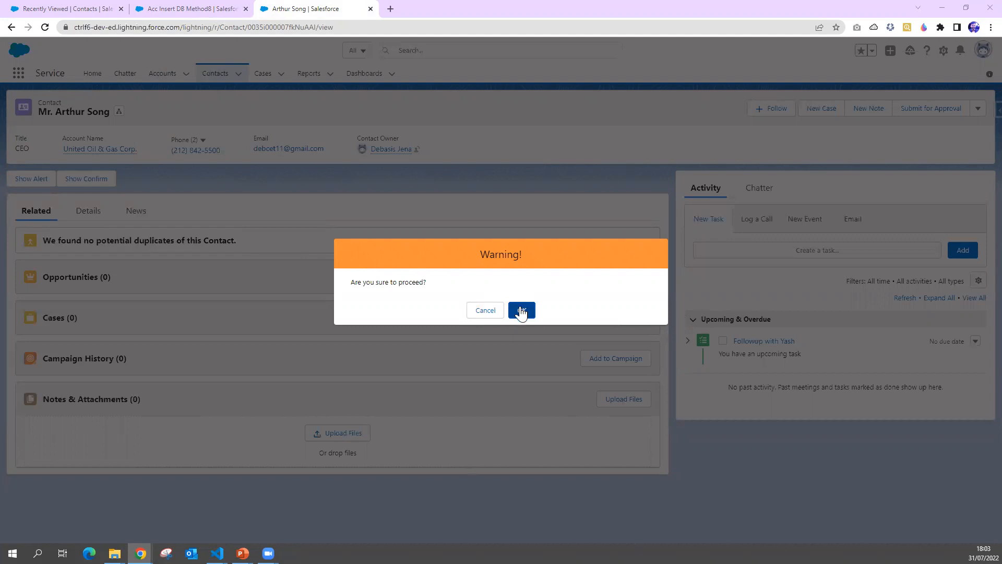
pyautogui.moveTo(485, 314)
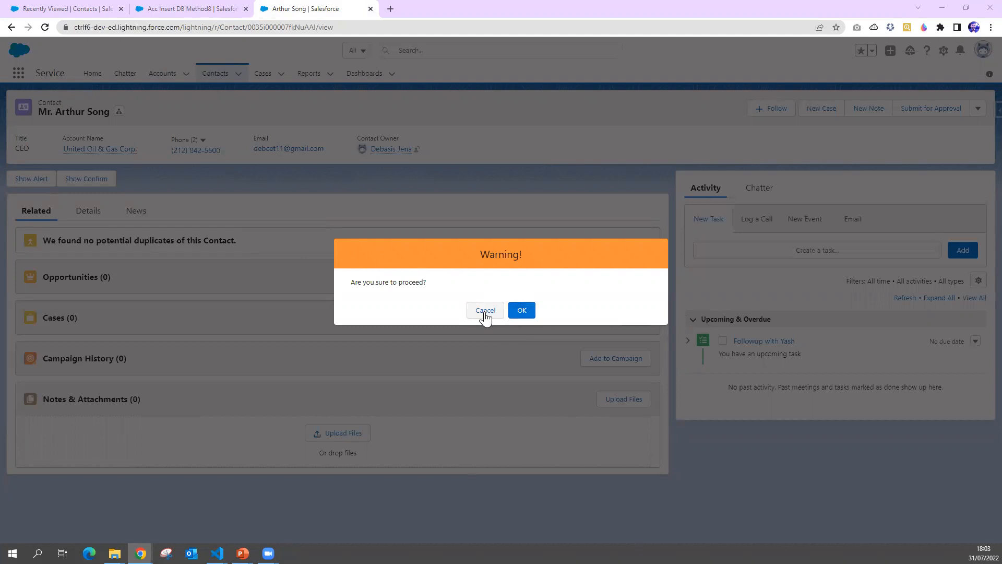
pyautogui.moveTo(502, 314)
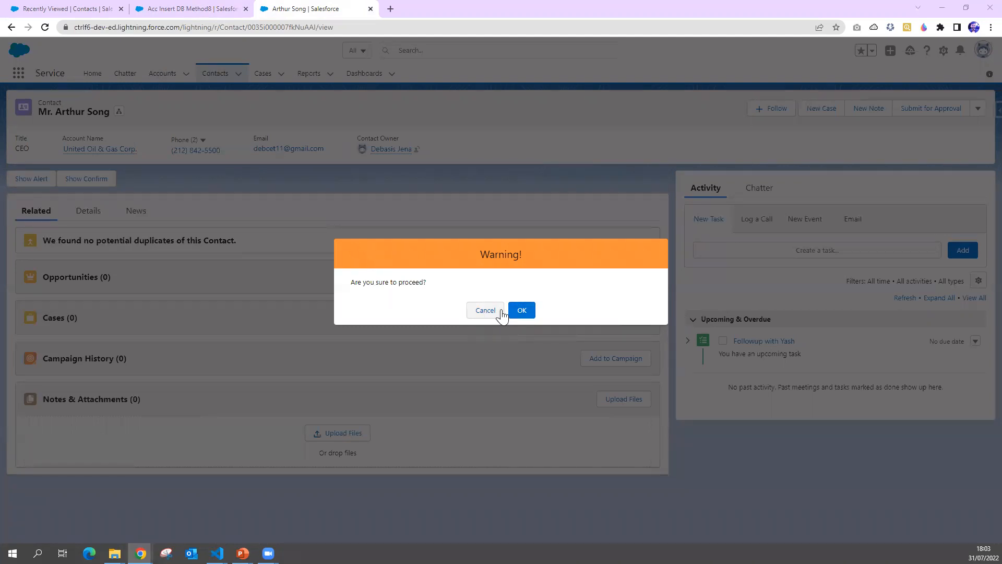
pyautogui.moveTo(478, 307)
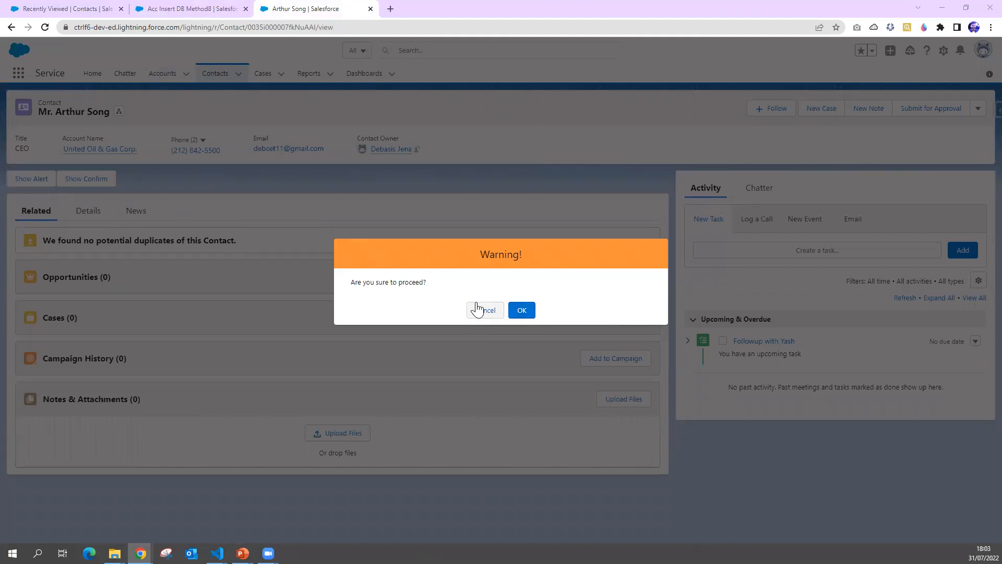
pyautogui.moveTo(534, 295)
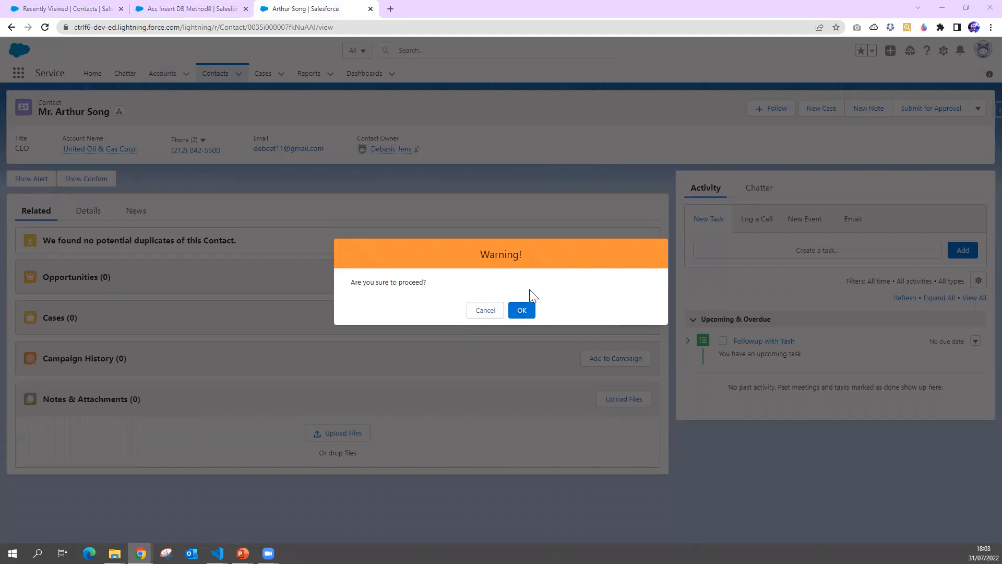
pyautogui.moveTo(476, 330)
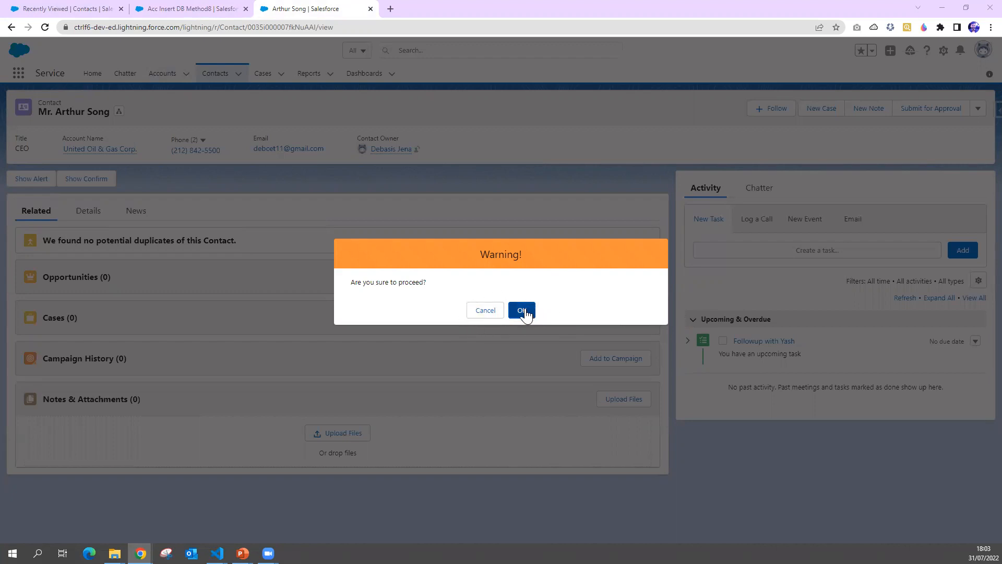
pyautogui.moveTo(522, 314)
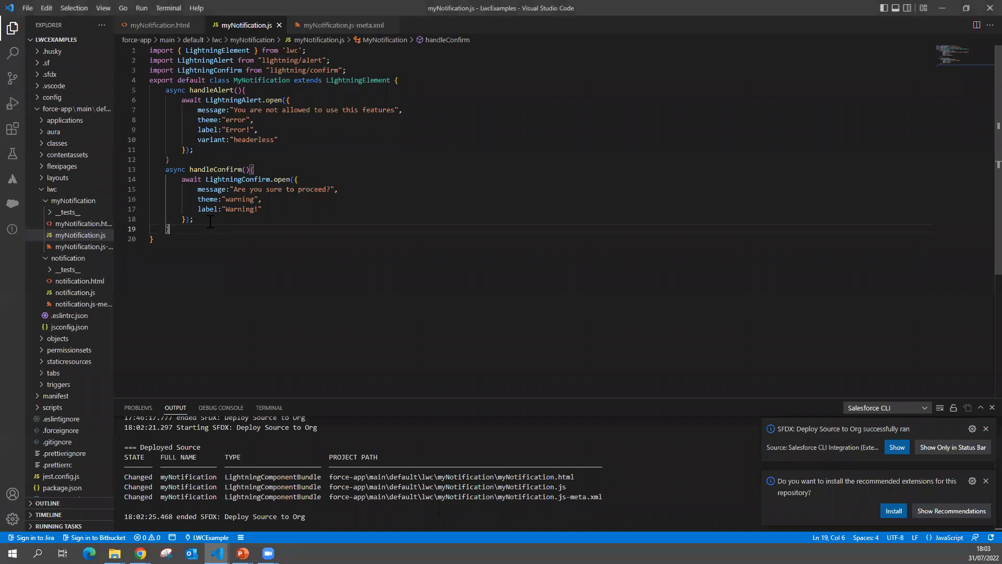
# Assign LightningConfirm.open to const result and start an if(result){ } block below it.
pyautogui.moveTo(181, 179); pyautogui.dragTo(181, 189)
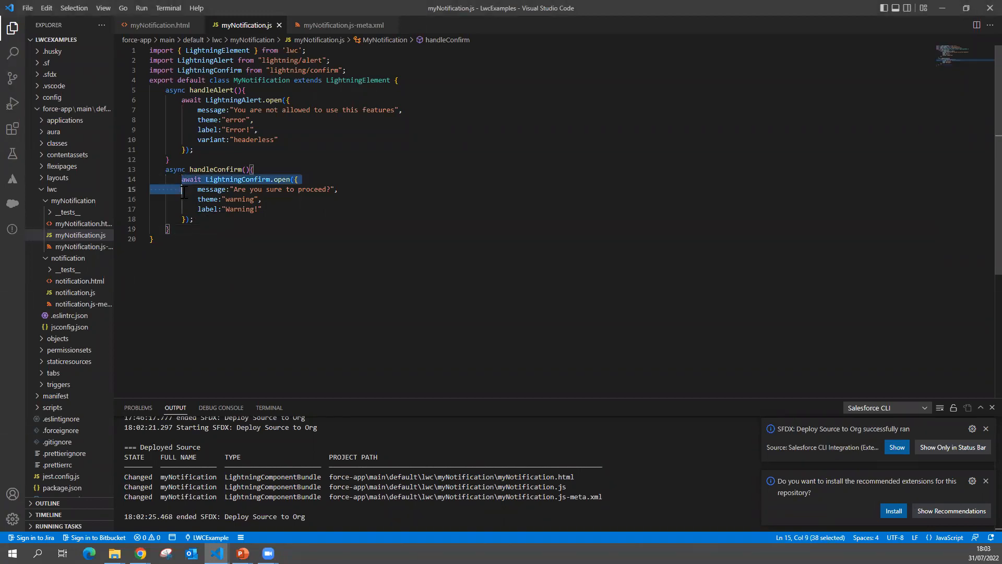
pyautogui.moveTo(181, 189); pyautogui.dragTo(194, 218)
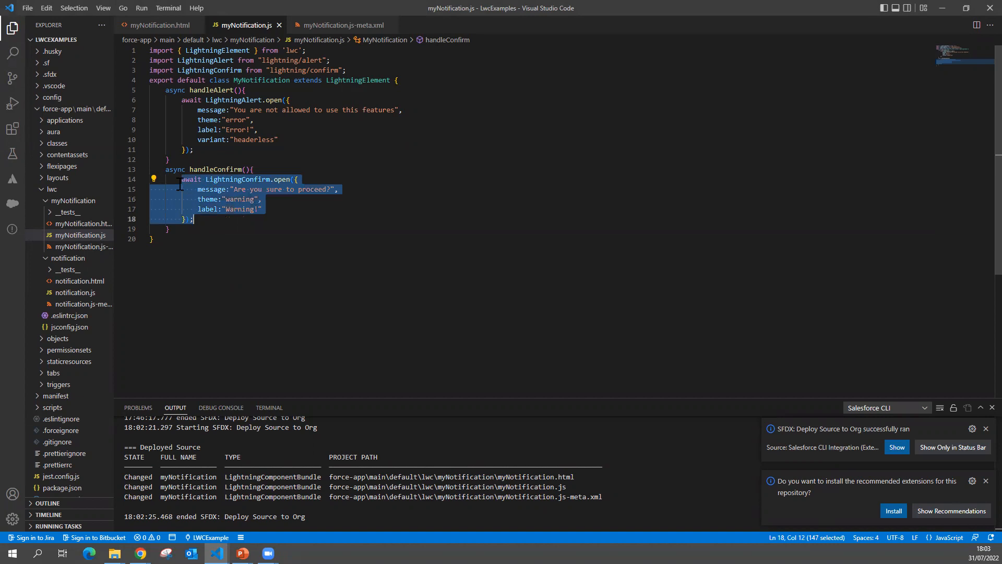
pyautogui.write('cc')
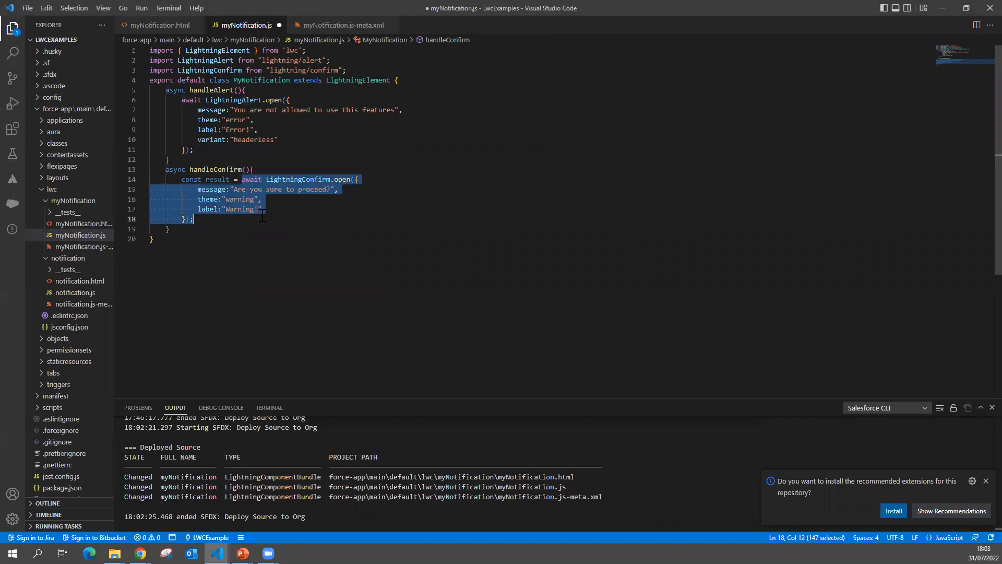
pyautogui.click(198, 218)
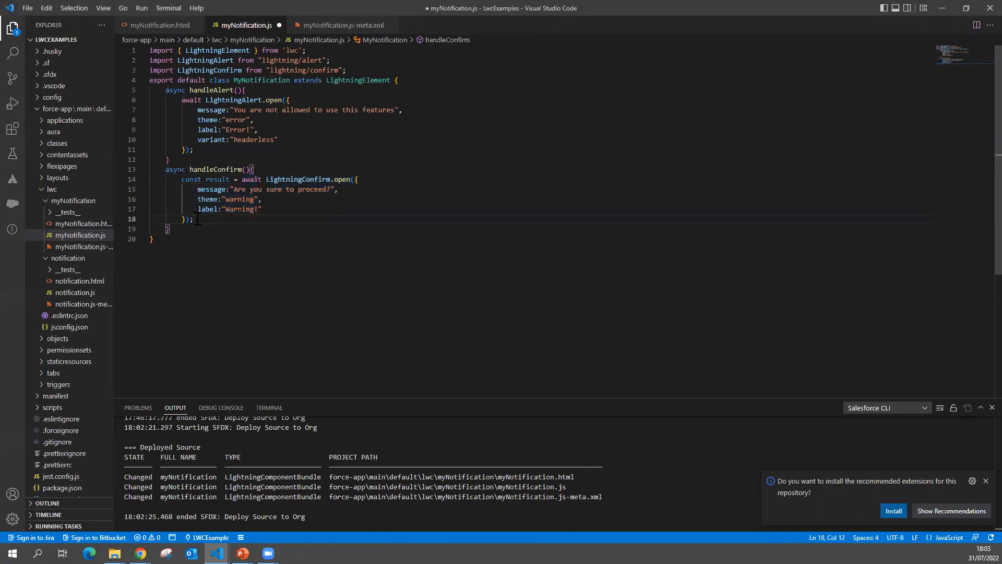
pyautogui.press('Enter')
pyautogui.write('if(result){')
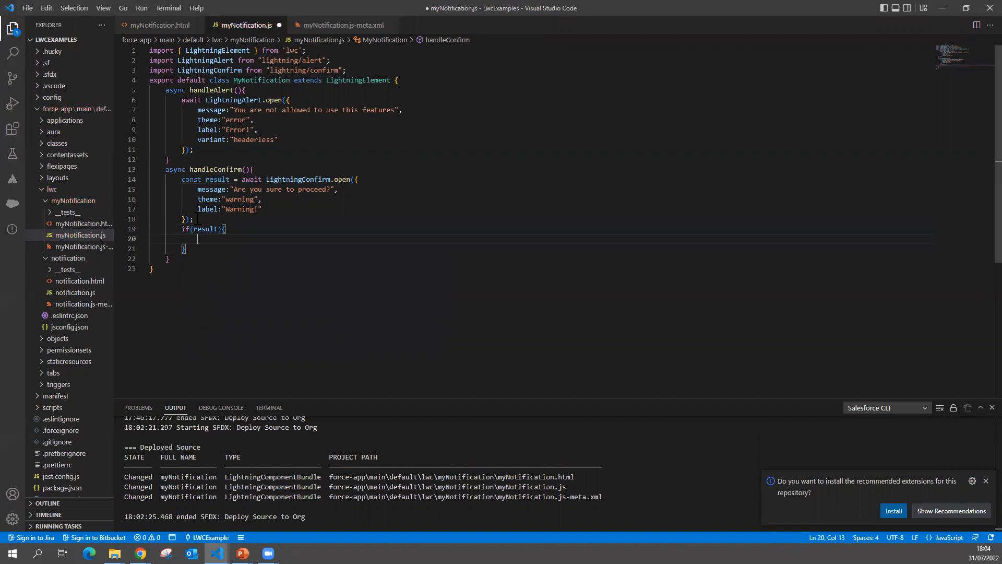
# Call this.handleSuccess() in the if branch and this.handleError() in an else branch.
pyautogui.write('else{')
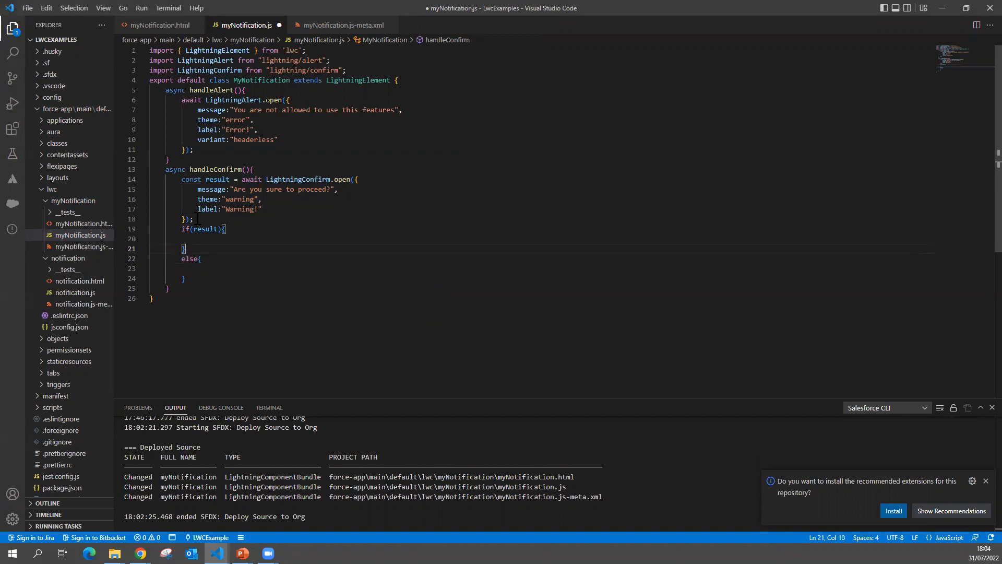
pyautogui.write('this.handleSucce')
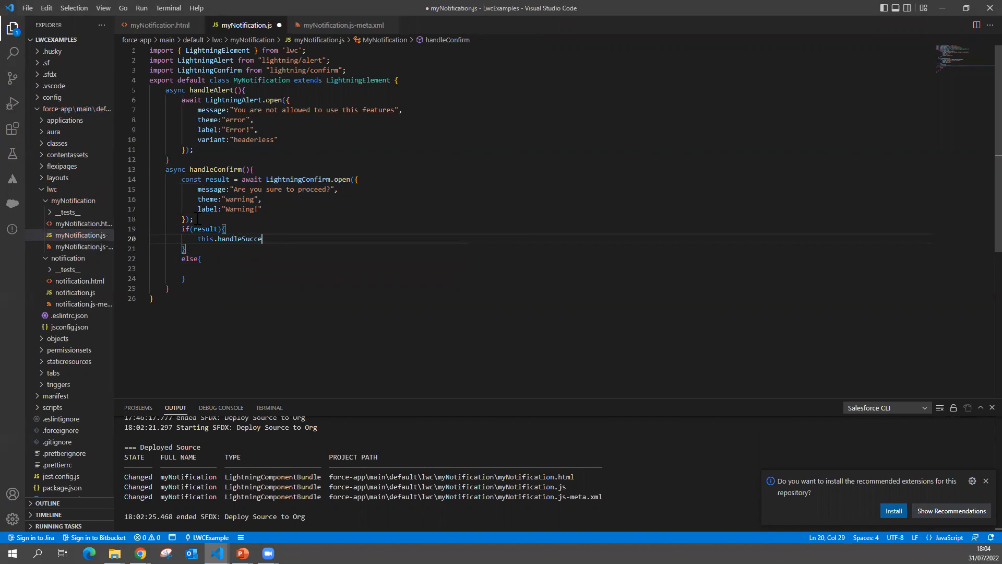
pyautogui.write('ss')
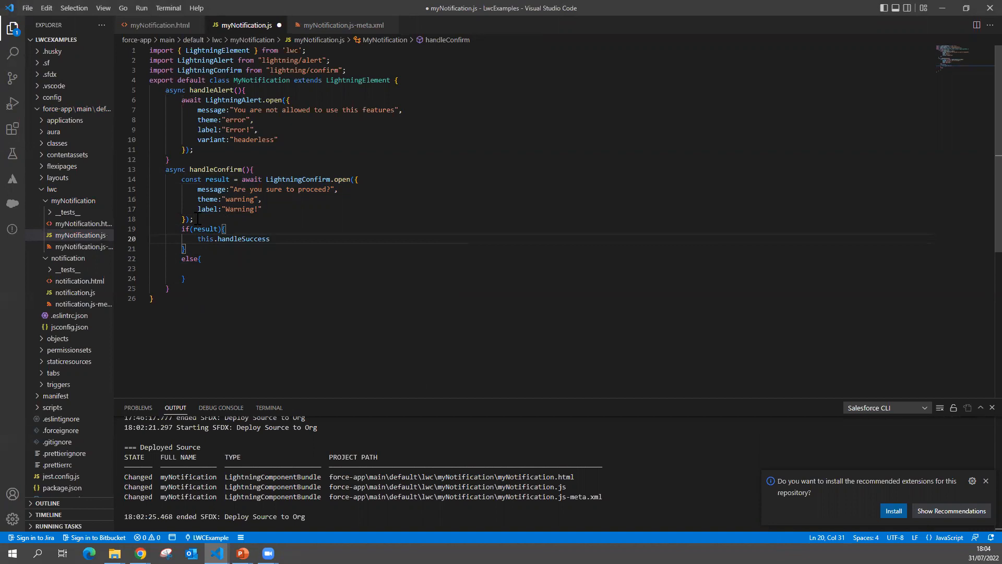
pyautogui.write('();')
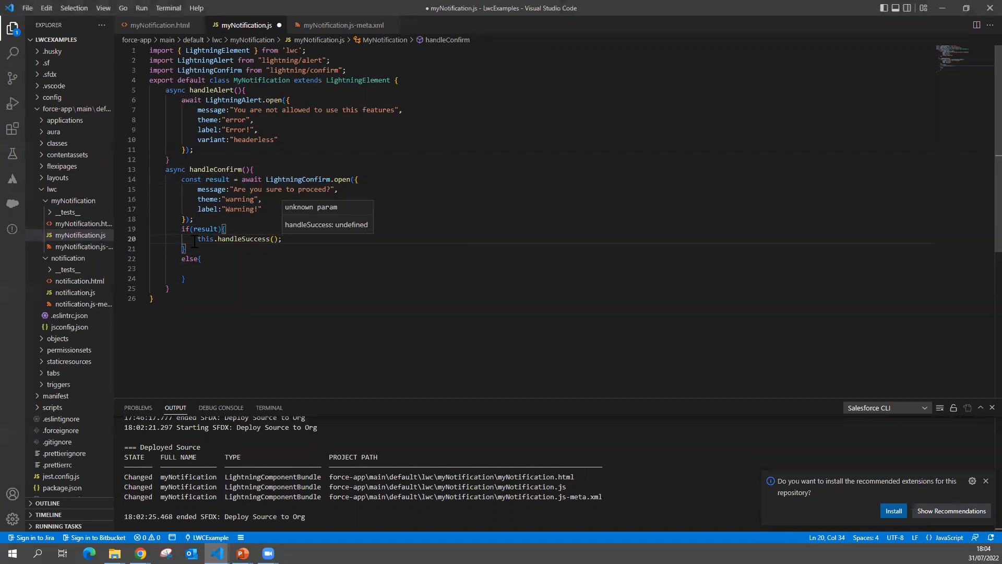
pyautogui.click(199, 268)
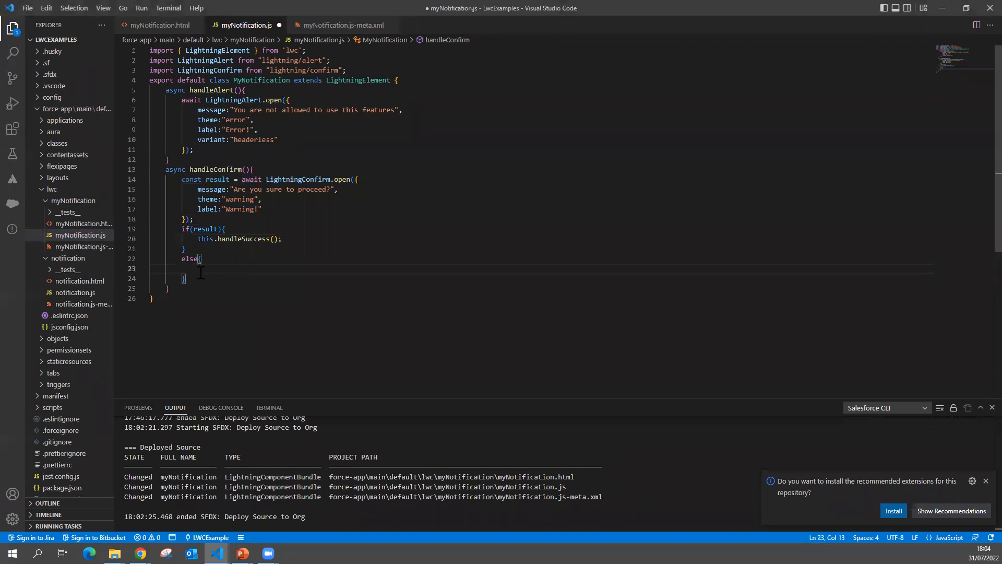
pyautogui.write('this.handleError();')
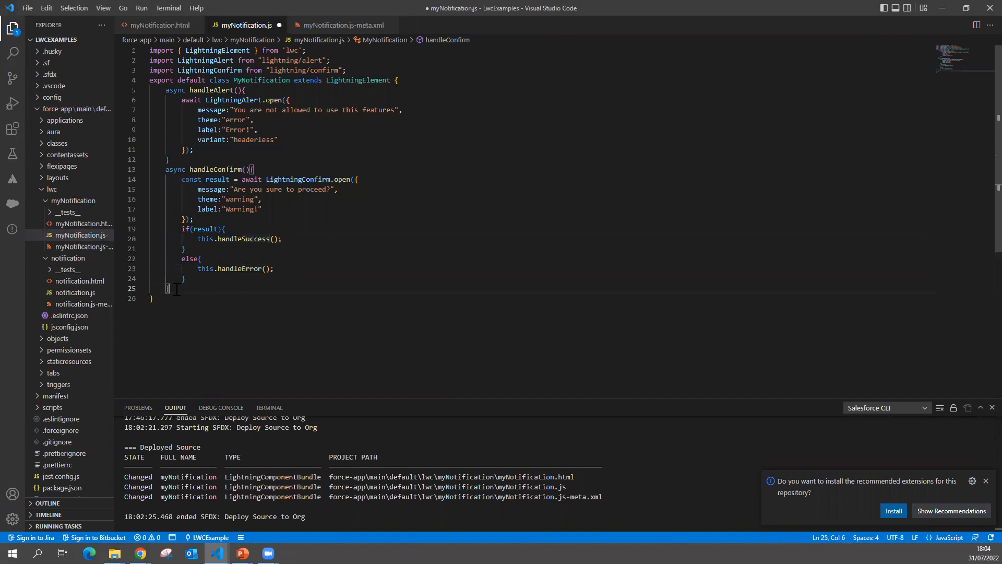
pyautogui.press('Enter')
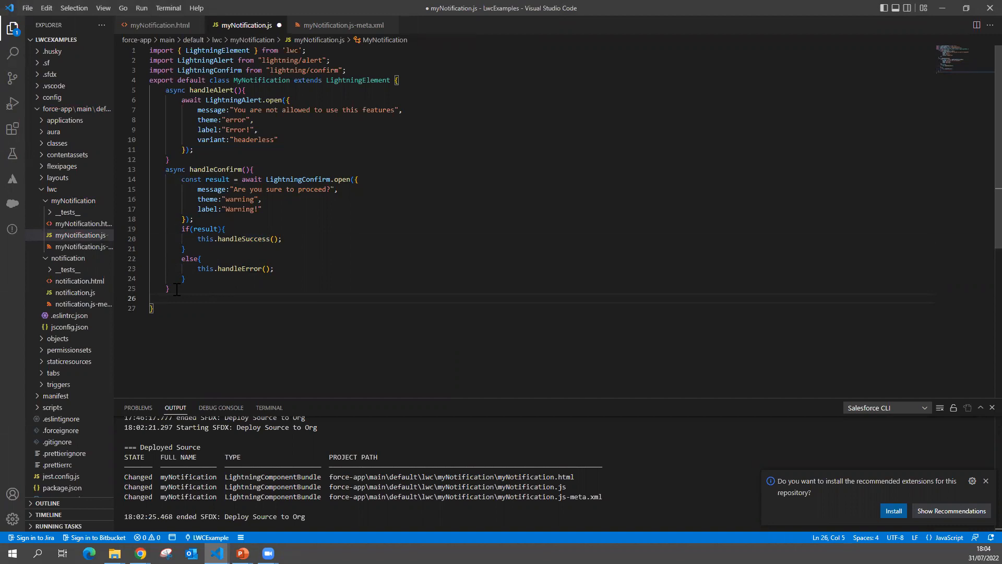
# Add async handleSuccess(){ console.log('User confirmed'); } below handleConfirm.
pyautogui.write('asynch handleSuccess(){')
pyautogui.write("console.log('');")
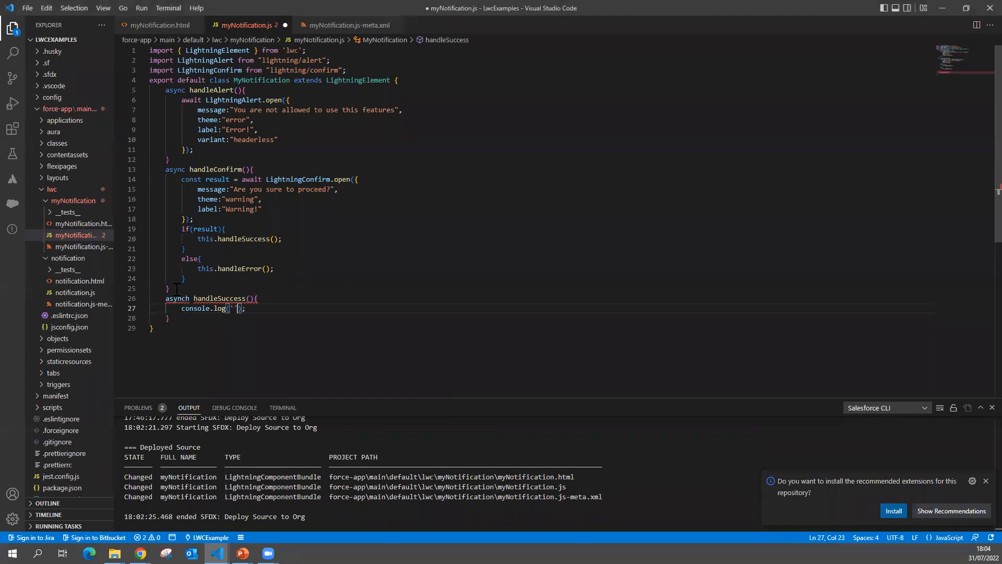
pyautogui.write('User con')
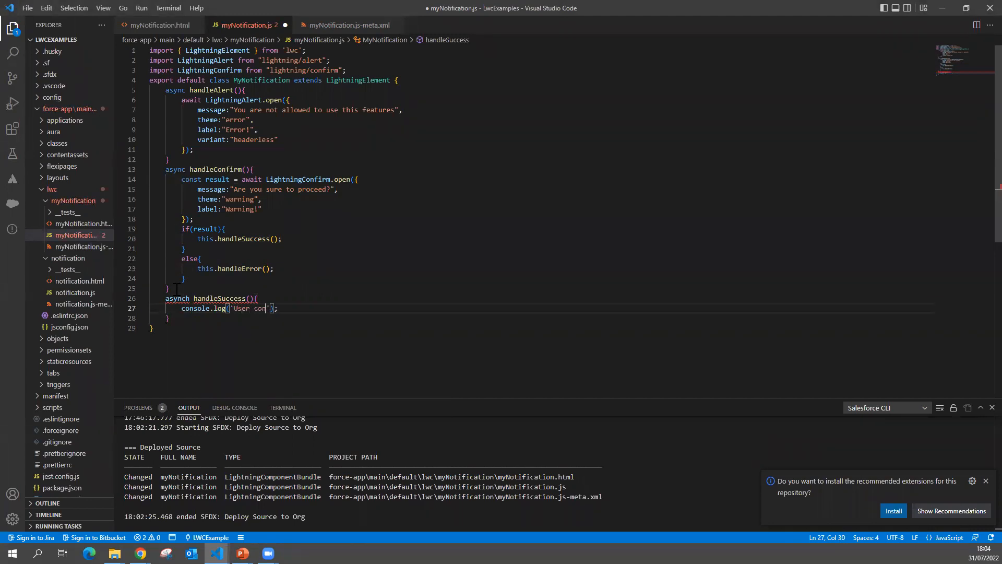
pyautogui.write('firmd')
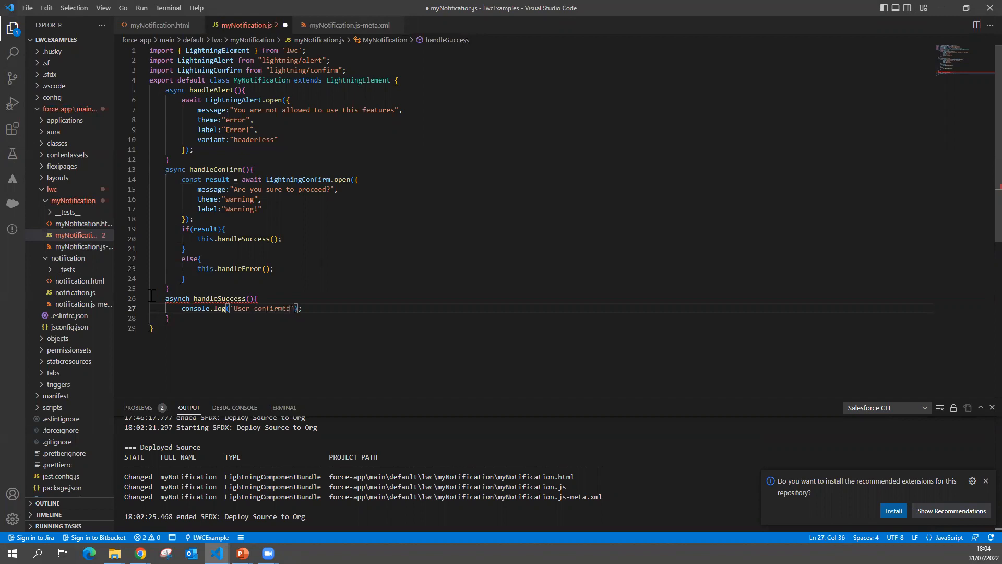
pyautogui.click(170, 317)
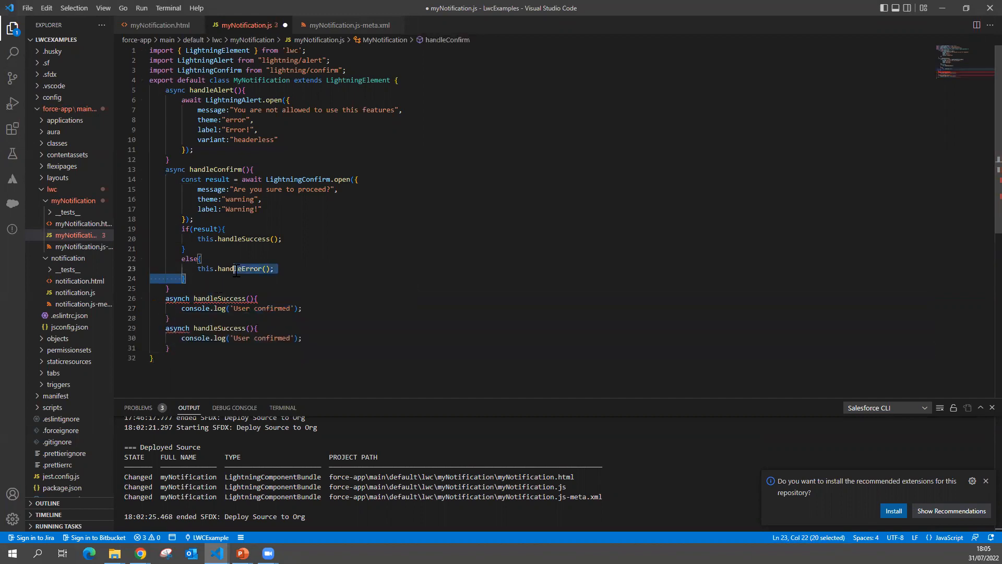
# Rename the copied method handleError and change its log message to 'User not confirmed'.
pyautogui.click(224, 328)
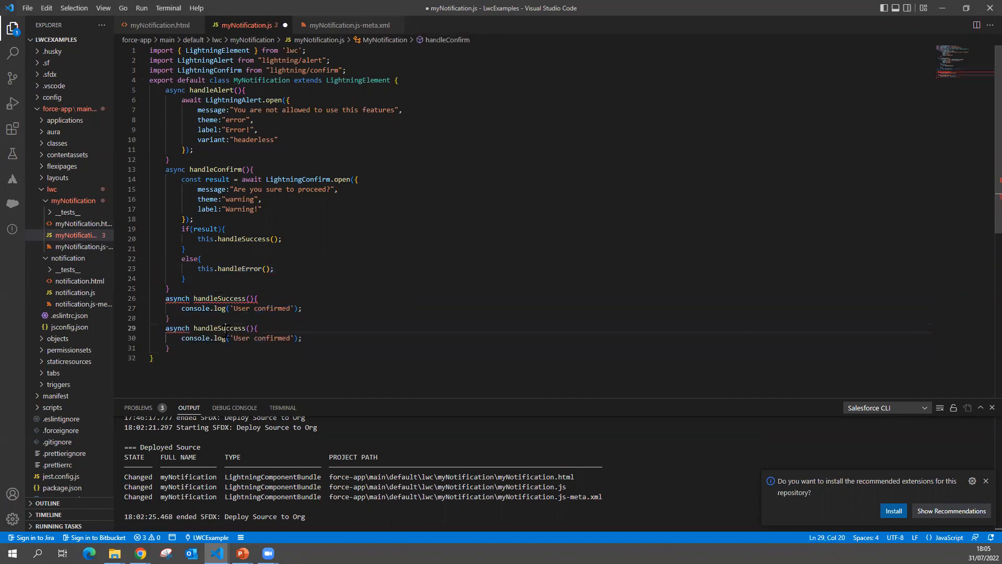
pyautogui.doubleClick(261, 337)
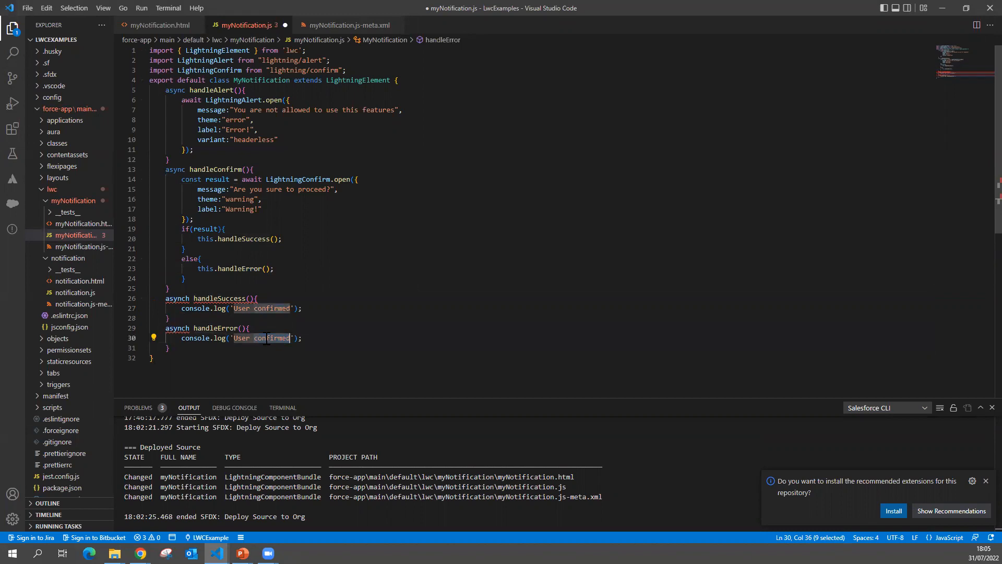
pyautogui.write('User not c')
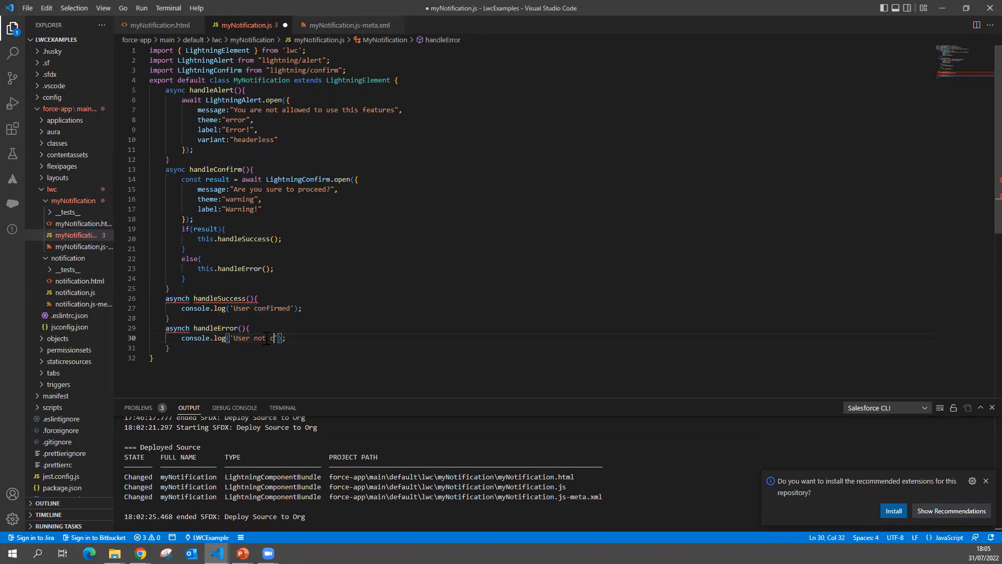
pyautogui.write('onfir')
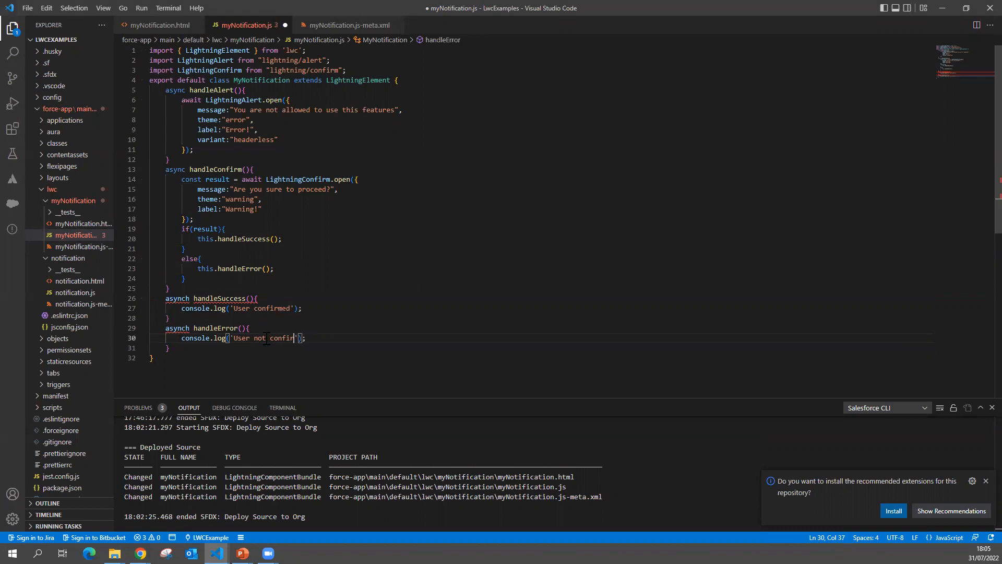
pyautogui.write('med')
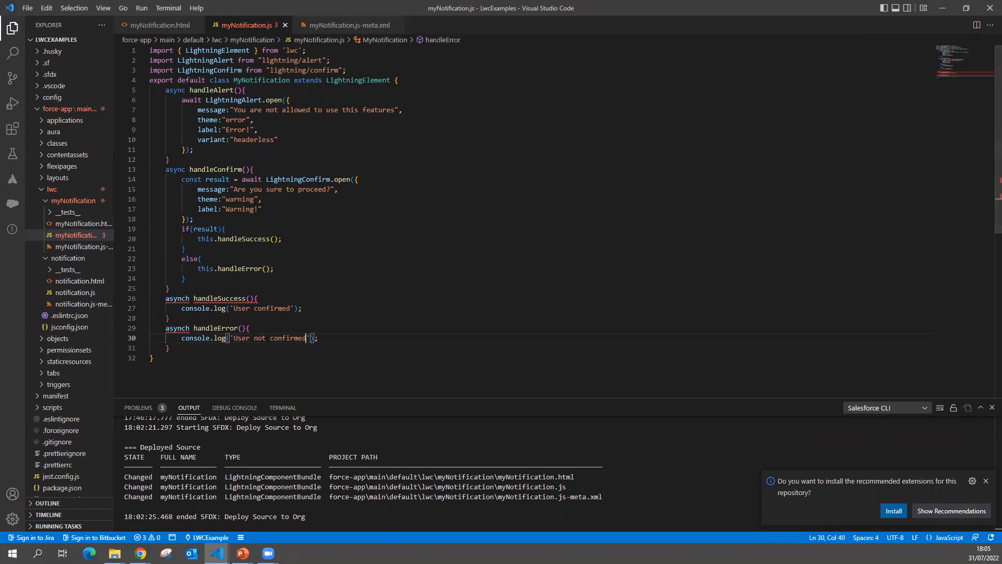
pyautogui.moveTo(164, 135)
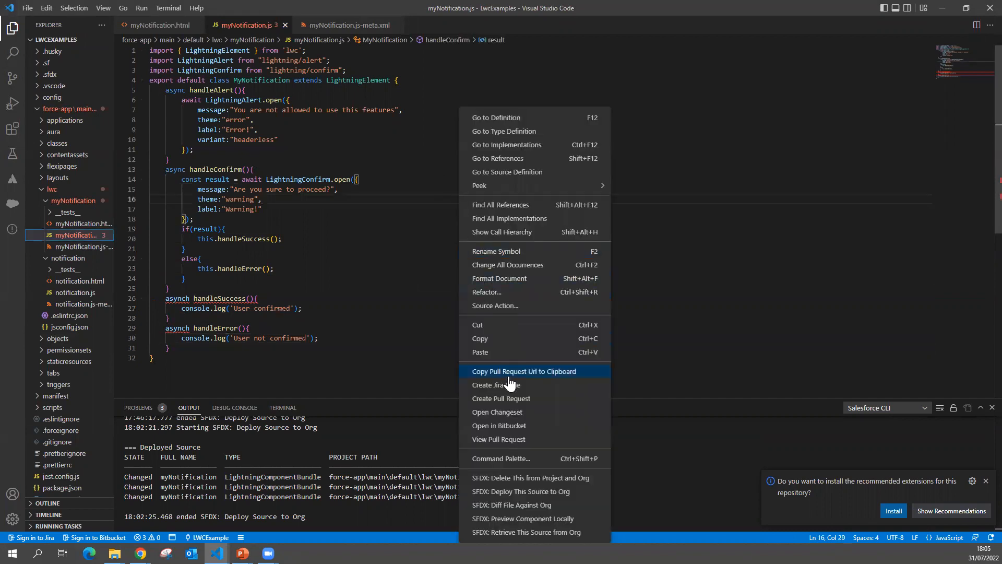
pyautogui.moveTo(329, 349)
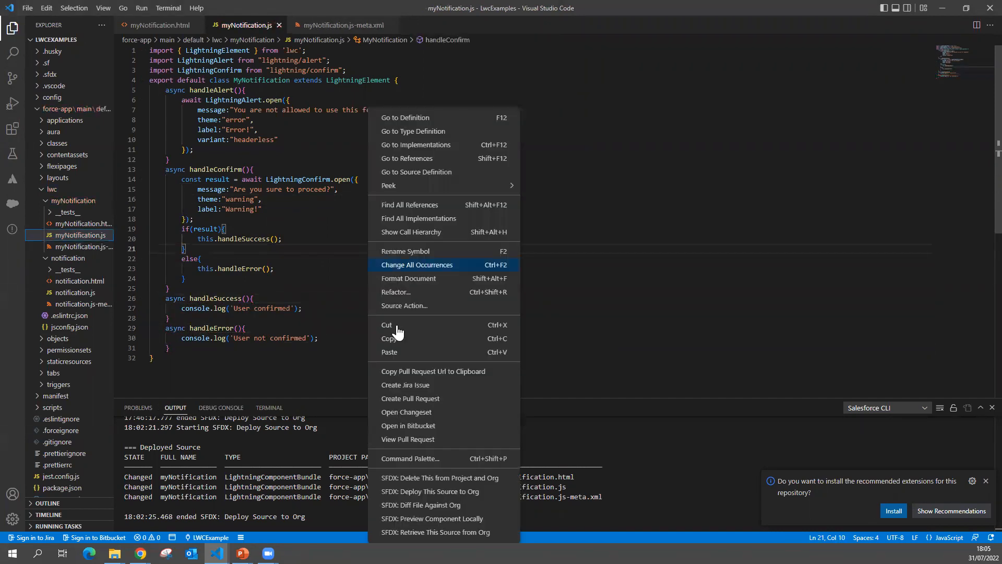
# Deploy myNotification.js to the org with SFDX: Deploy This Source to Org.
pyautogui.click(430, 491)
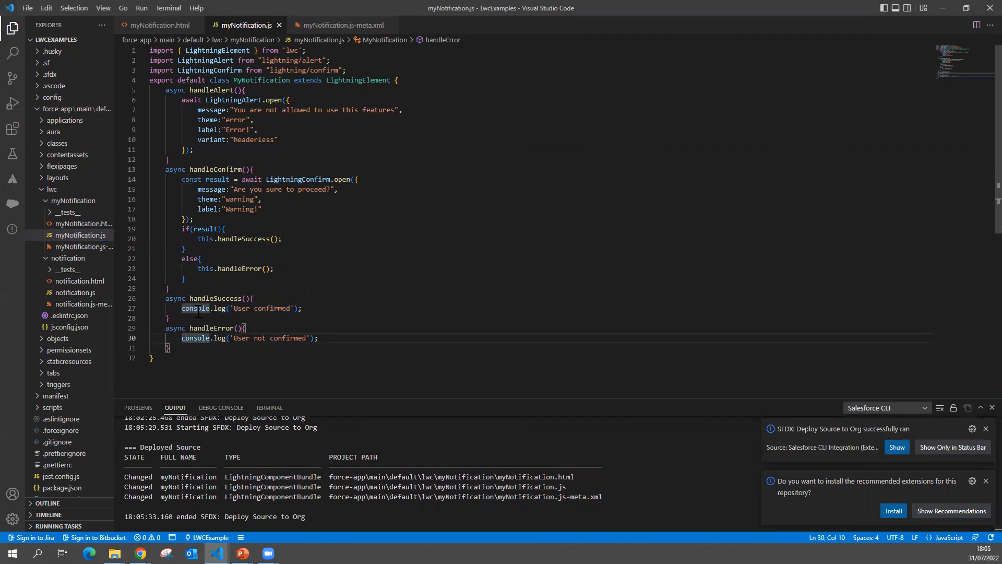
pyautogui.moveTo(218, 179)
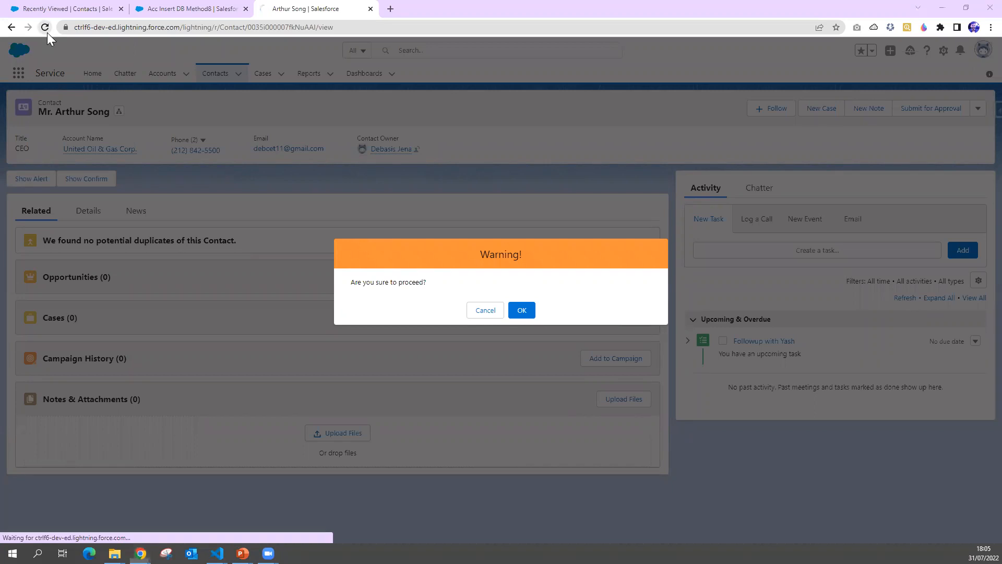
# Reload the Arthur Song contact record page so the deployed component loads.
pyautogui.click(521, 310)
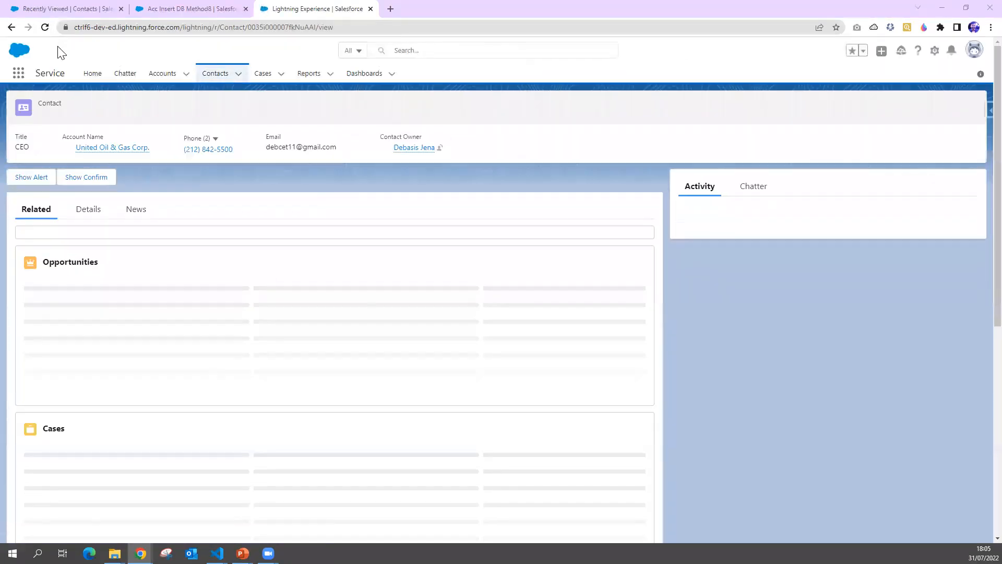
pyautogui.click(45, 28)
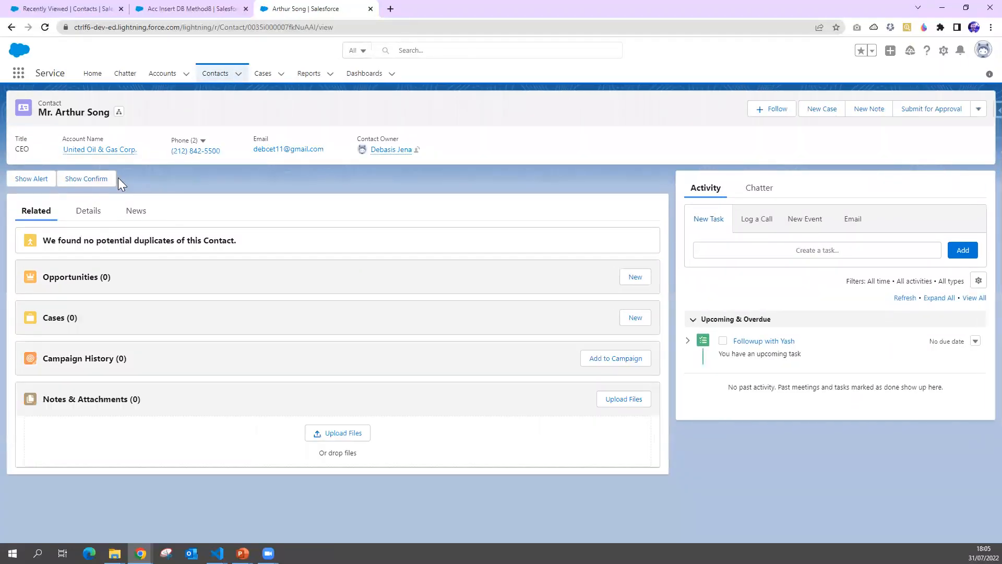
pyautogui.moveTo(175, 362)
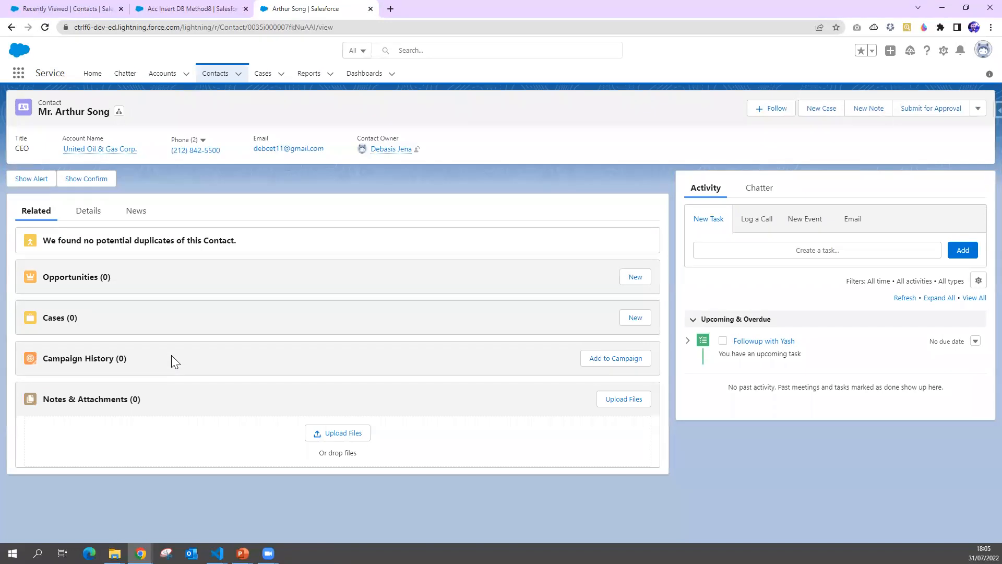
# Dock DevTools below the contact page and empty the Console with clear().
pyautogui.press('F12')
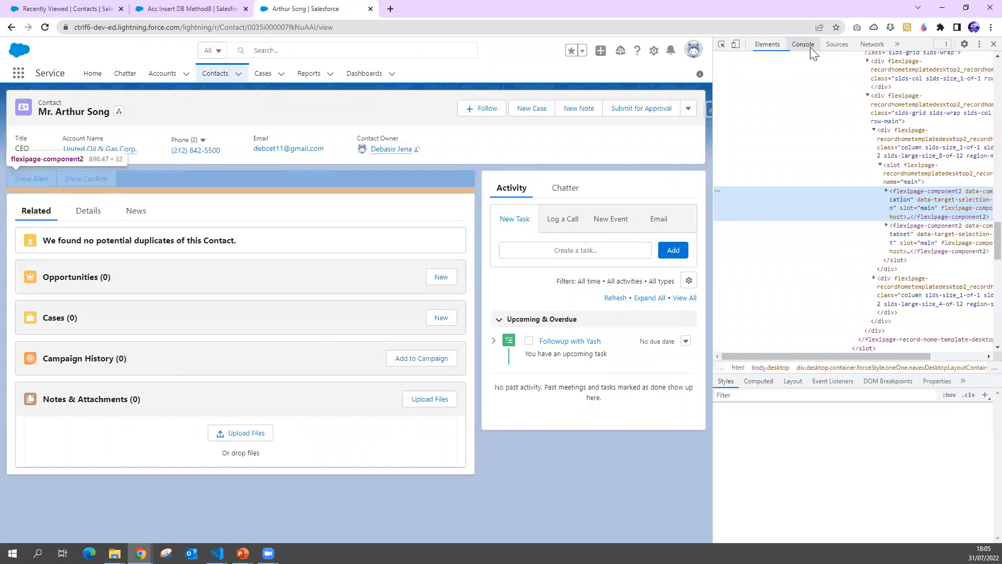
pyautogui.click(979, 43)
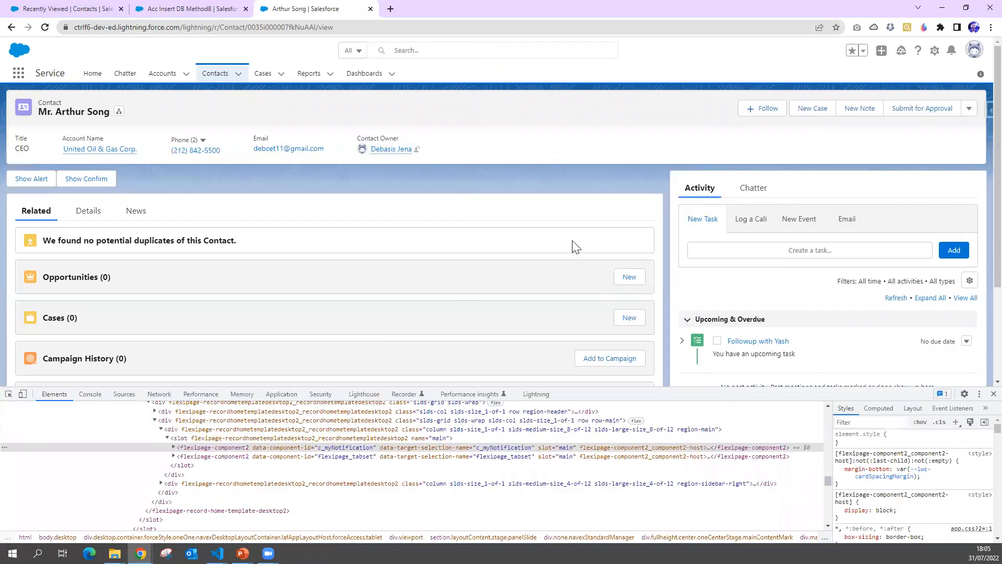
pyautogui.click(89, 394)
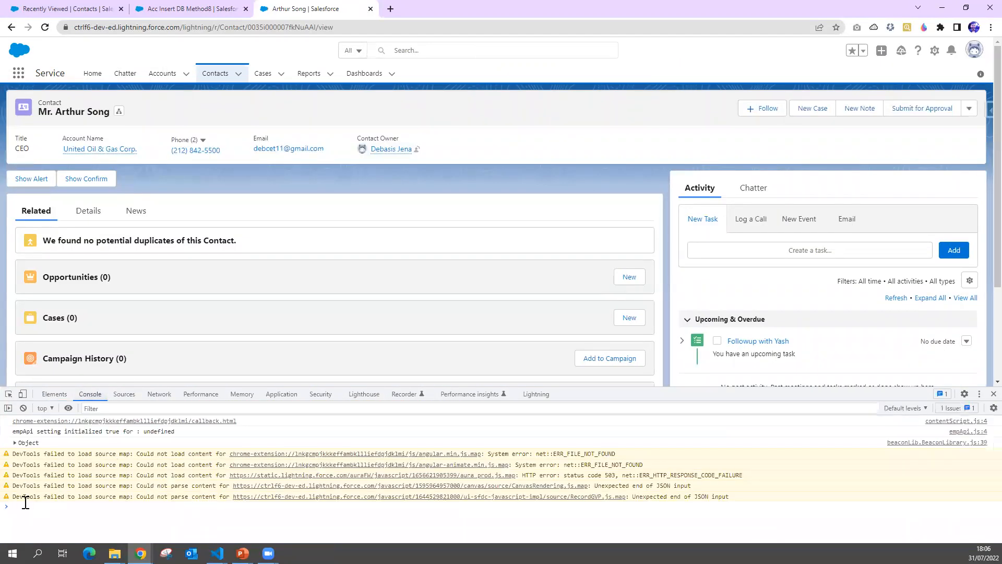
pyautogui.write('cl')
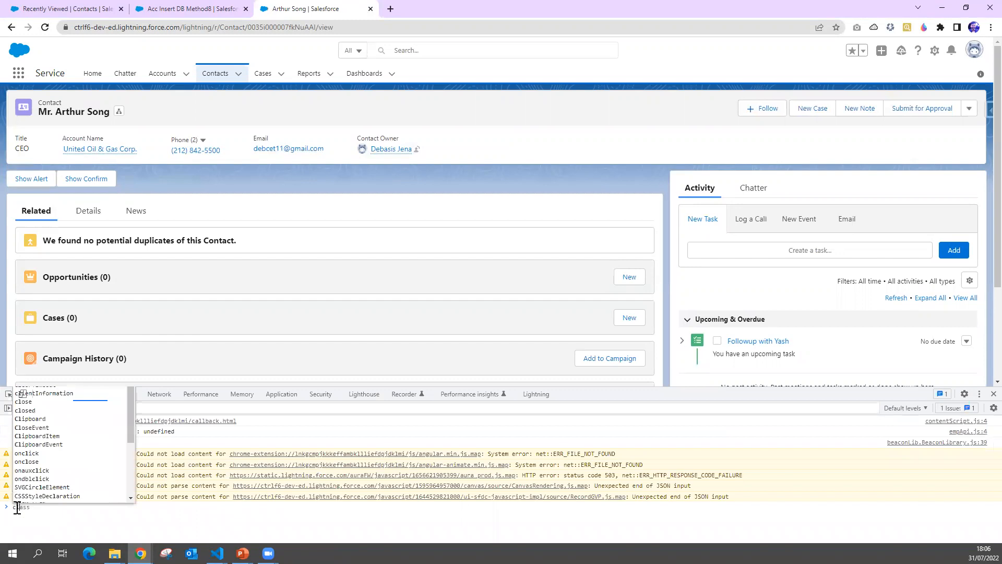
pyautogui.write('clear(')
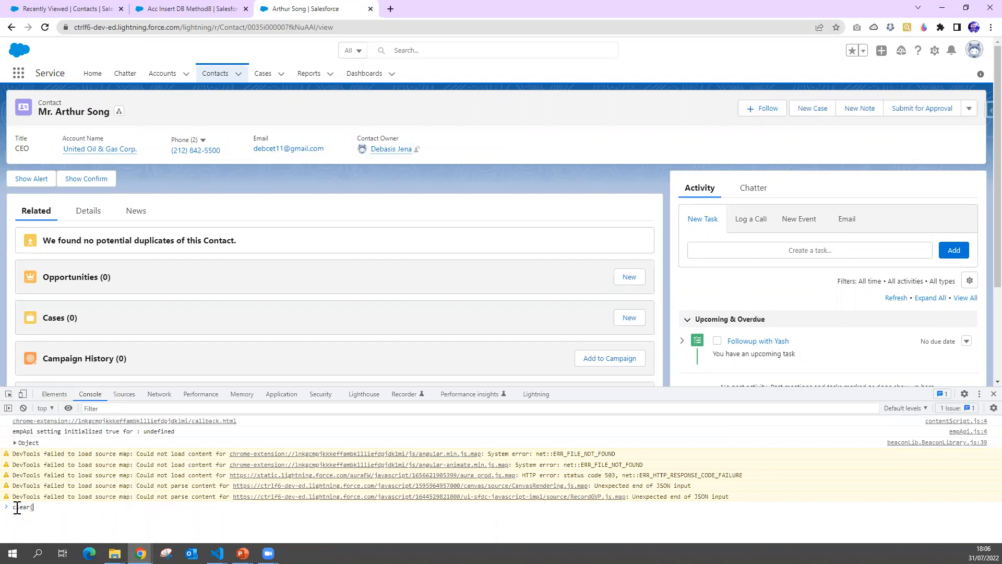
pyautogui.press('Enter')
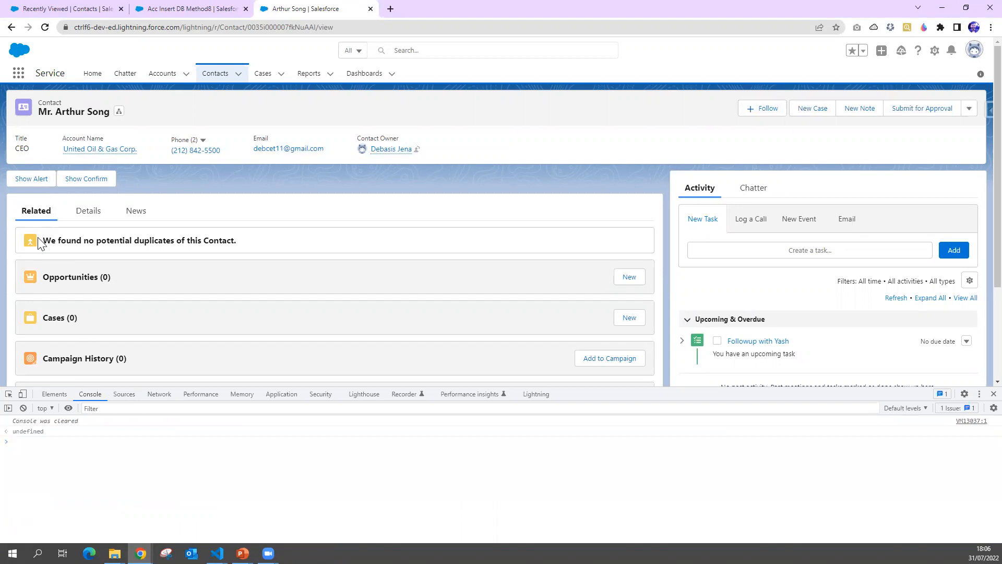
# Show the Warning! confirm dialog and answer it with OK.
pyautogui.click(86, 179)
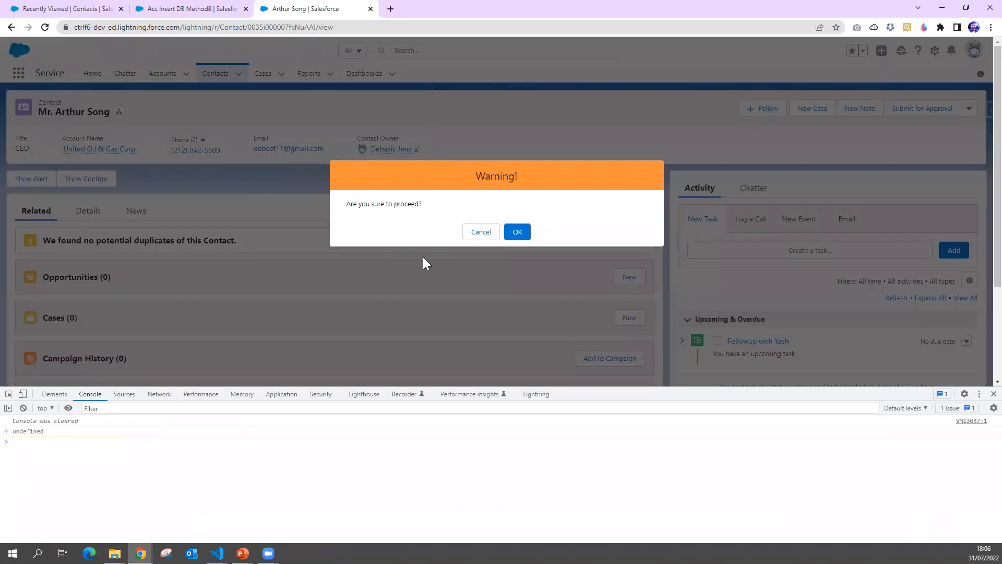
pyautogui.click(516, 232)
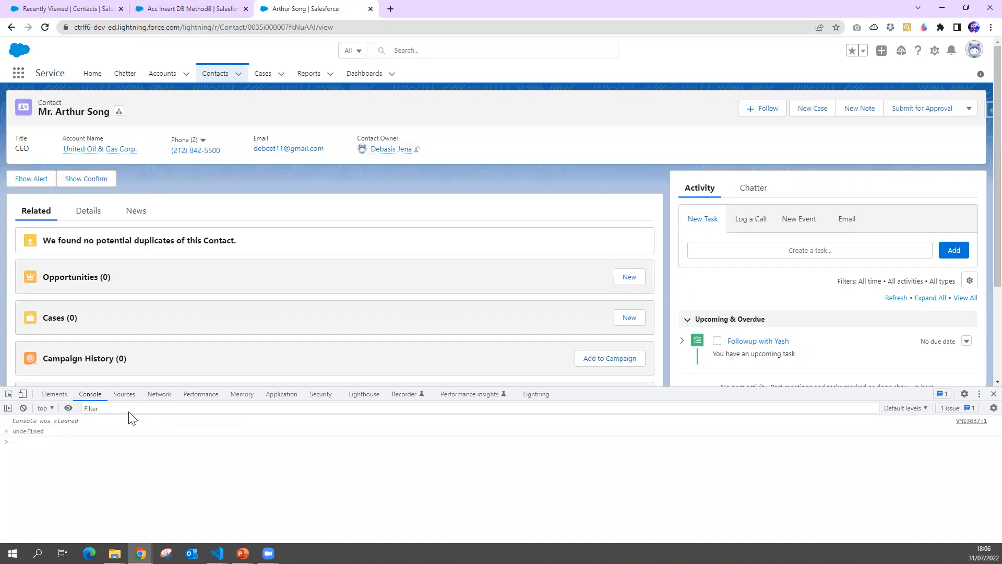
pyautogui.moveTo(962, 66)
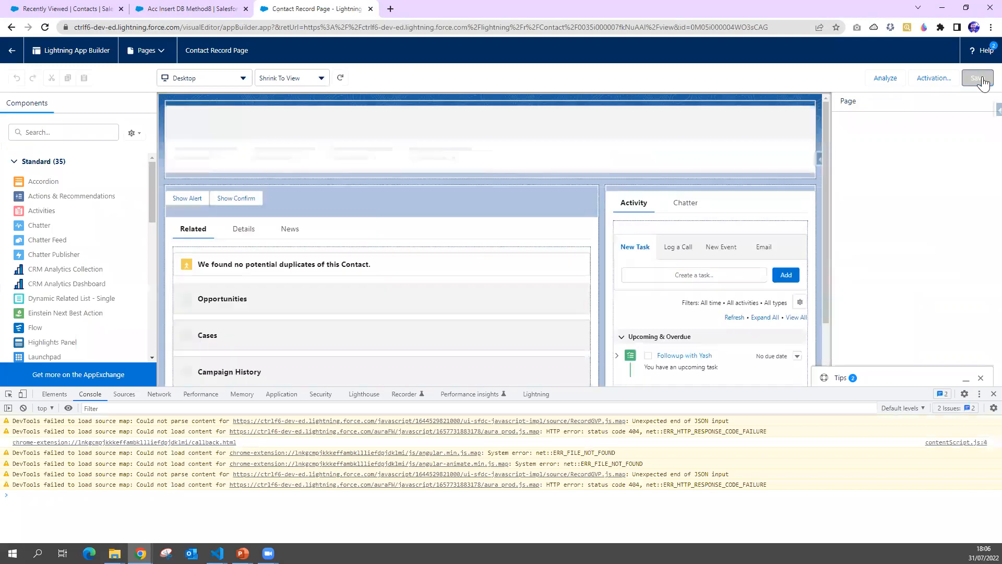
# Save the Contact Record Page in Lightning App Builder.
pyautogui.click(977, 77)
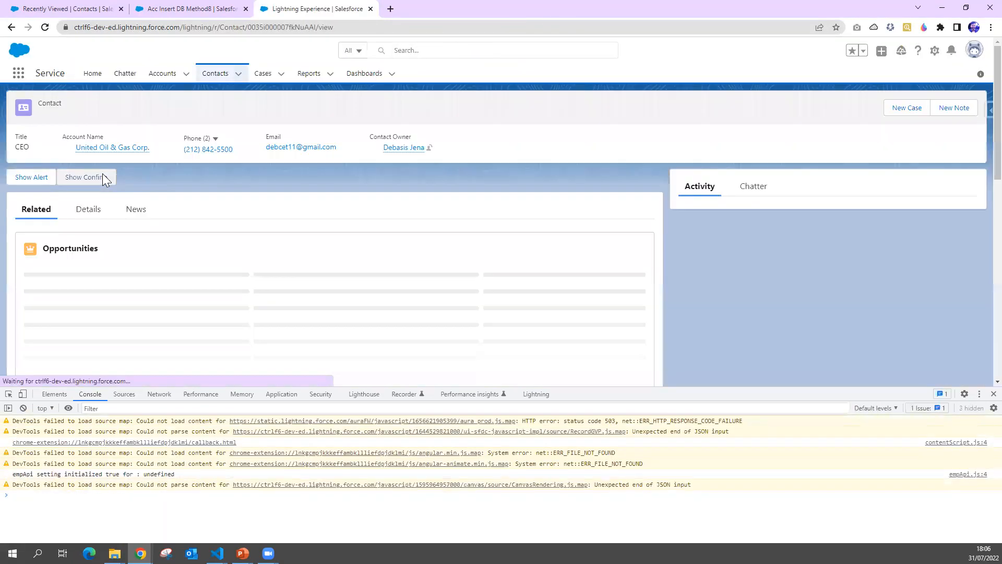
# Answer the confirm dialog with OK then Cancel, logging 'User confirmed' and 'User not confirmed'.
pyautogui.click(85, 177)
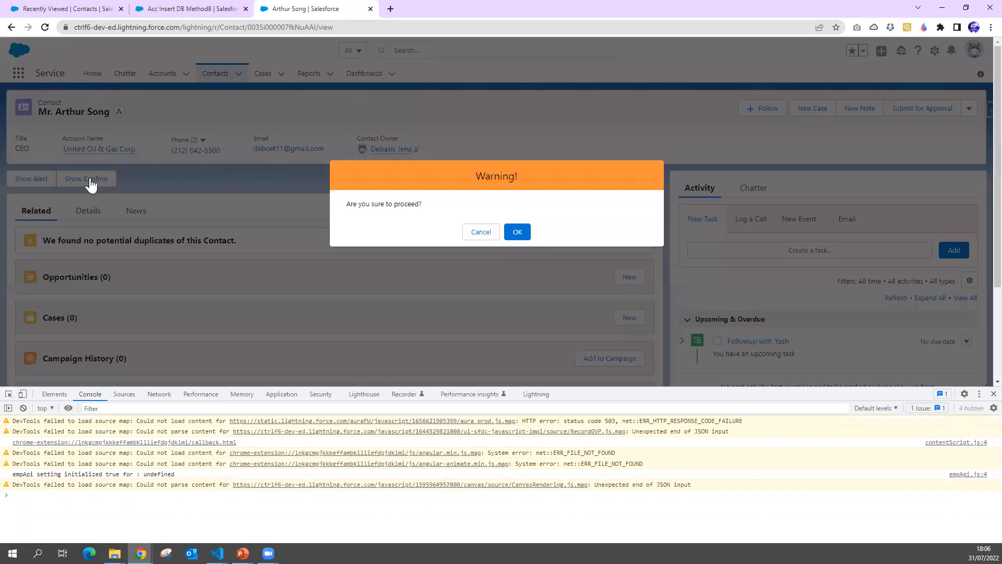
pyautogui.click(517, 232)
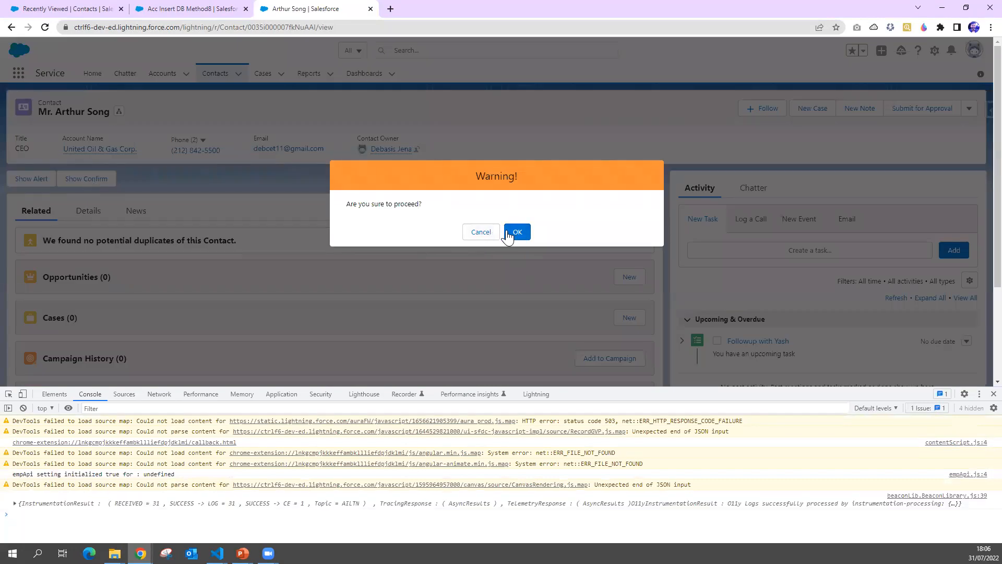
pyautogui.click(517, 232)
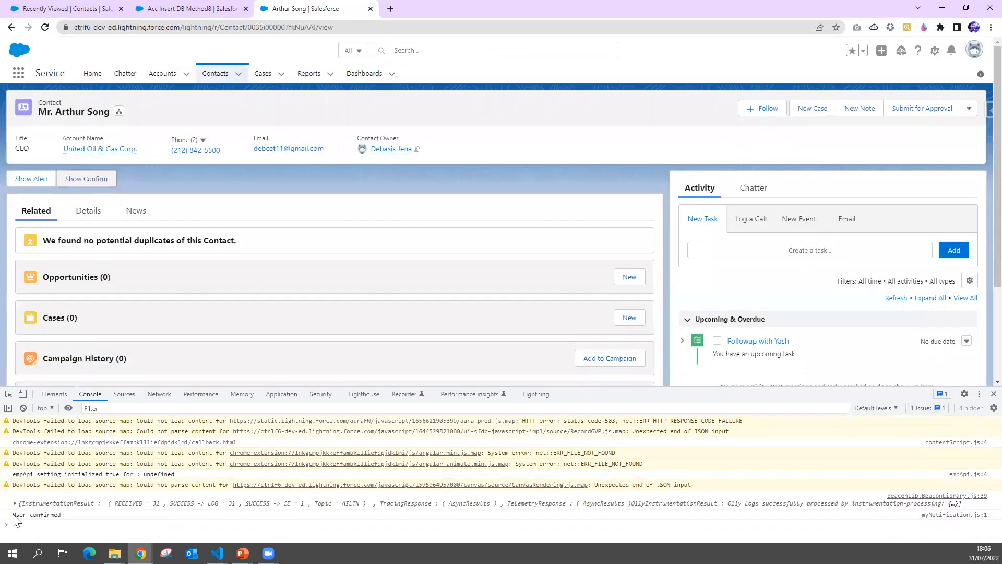
pyautogui.click(85, 178)
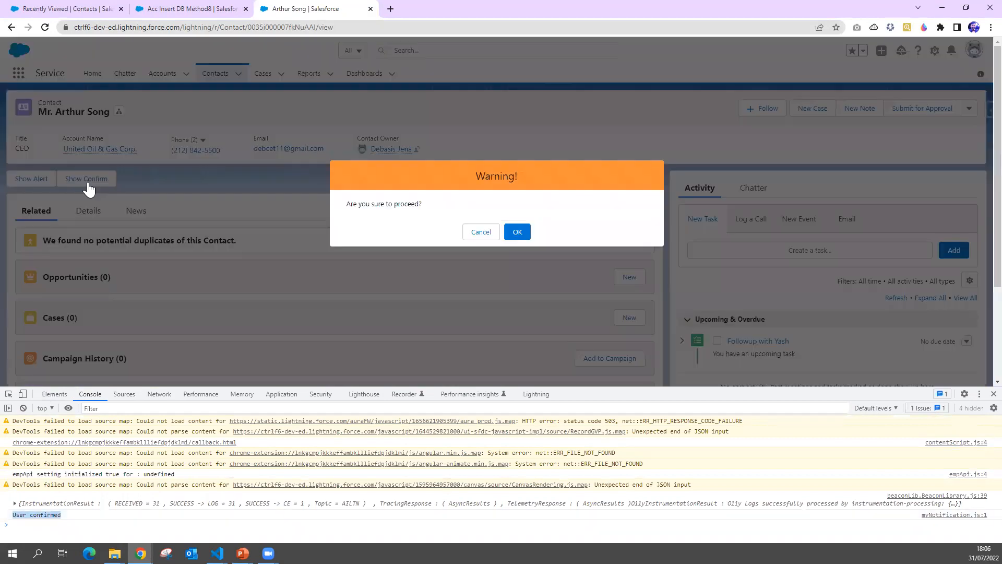
pyautogui.click(517, 232)
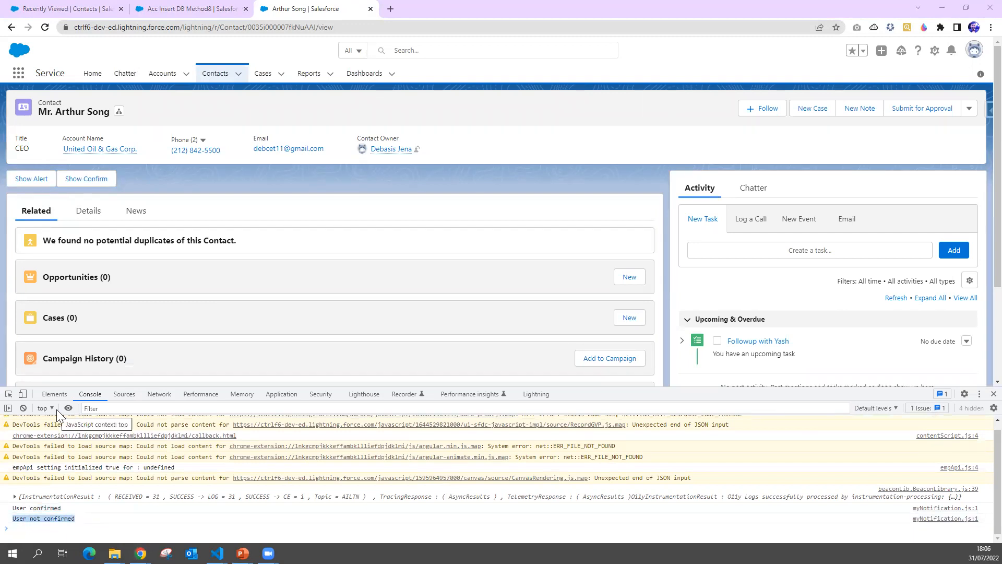
pyautogui.click(215, 553)
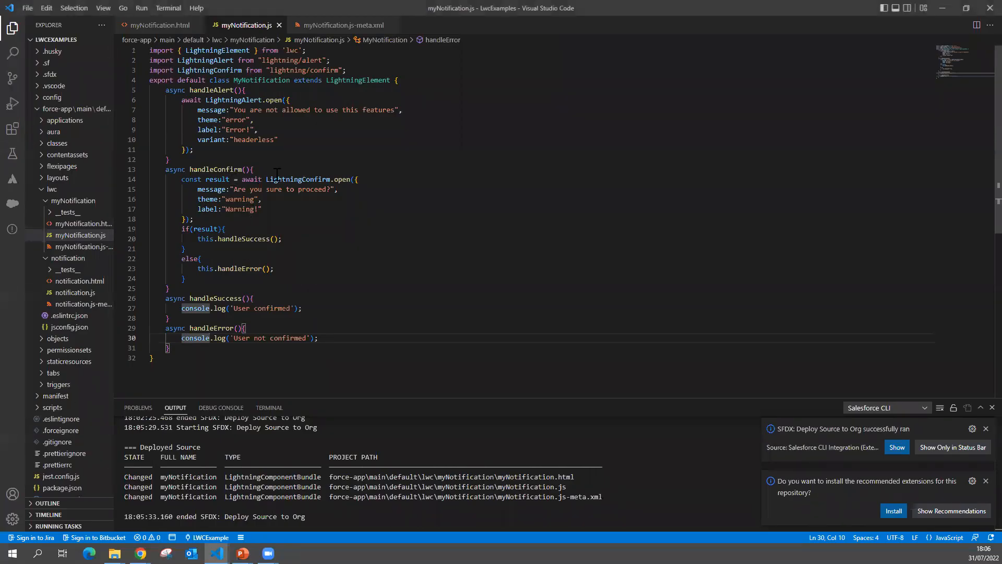
pyautogui.doubleClick(340, 178)
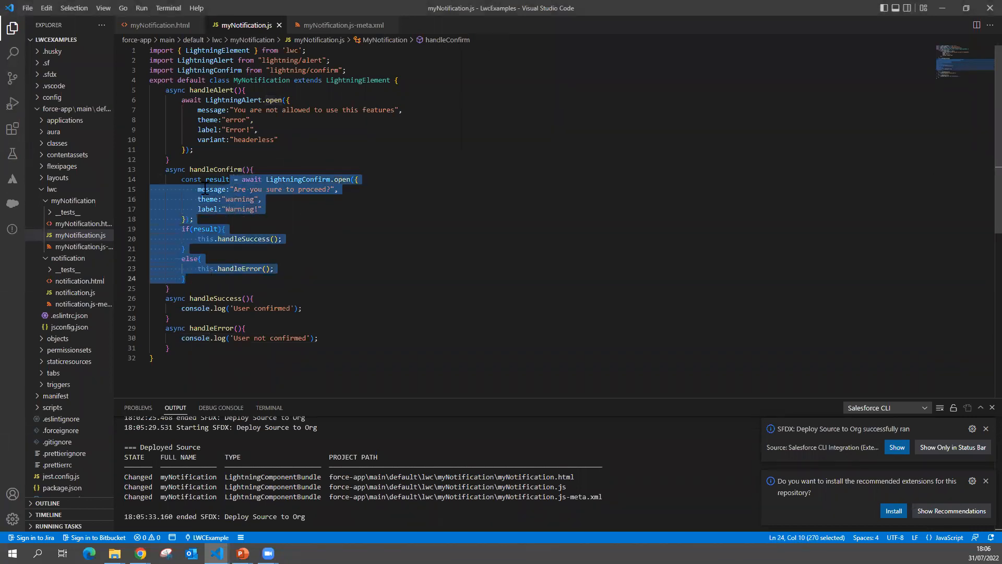
pyautogui.click(343, 237)
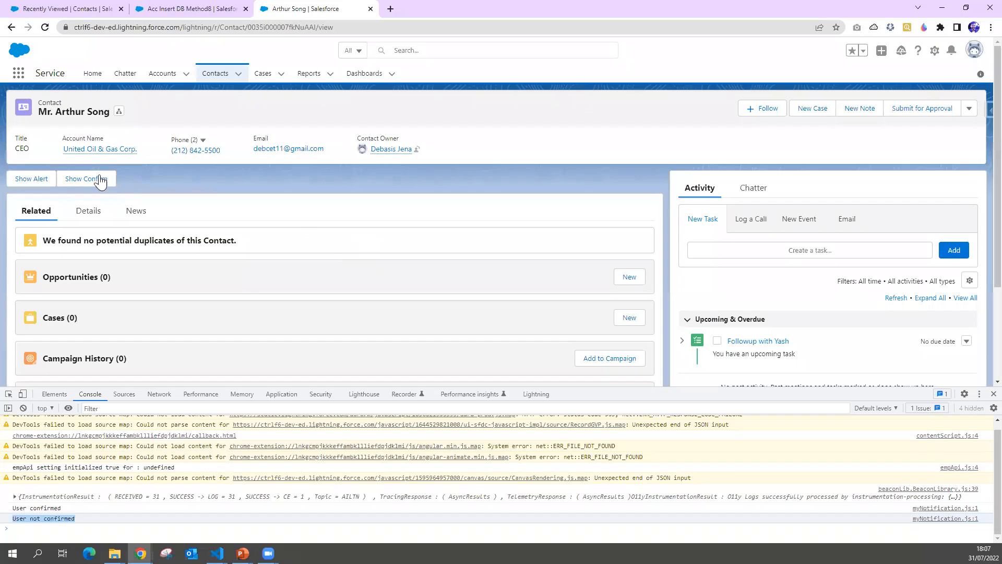
# Show the Warning! 'Are you sure to proceed?' confirm dialog once more.
pyautogui.click(85, 179)
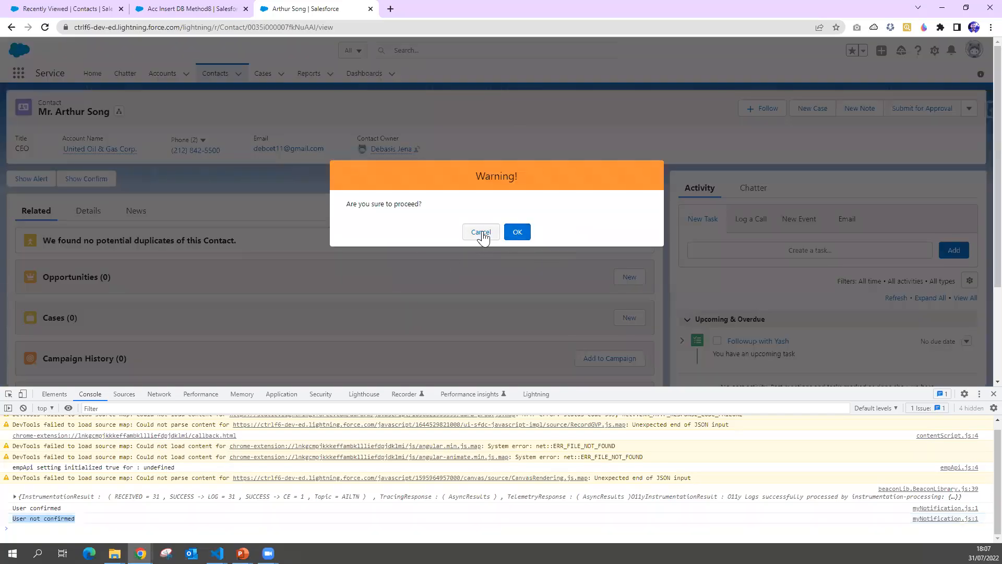
pyautogui.moveTo(297, 279)
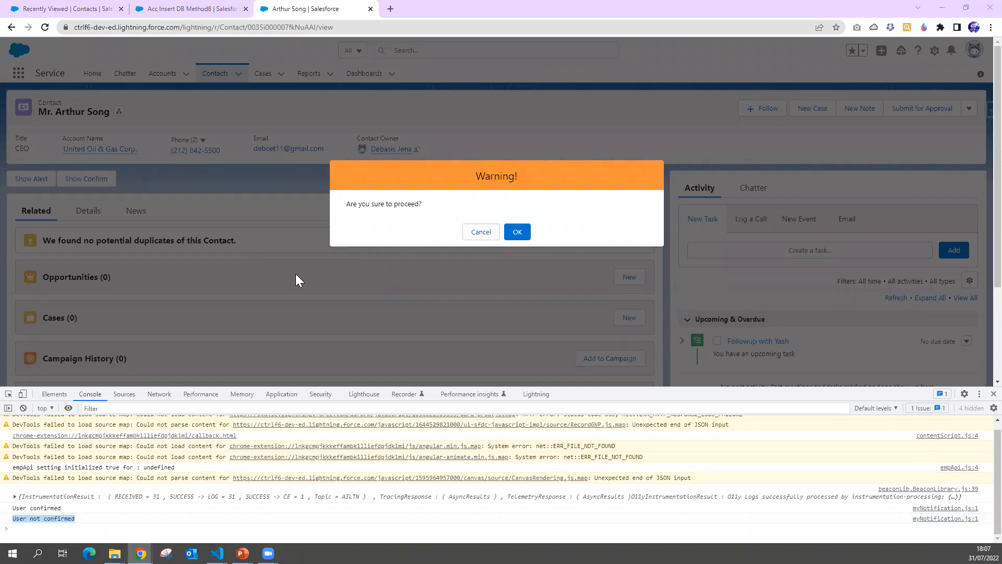
pyautogui.moveTo(517, 58)
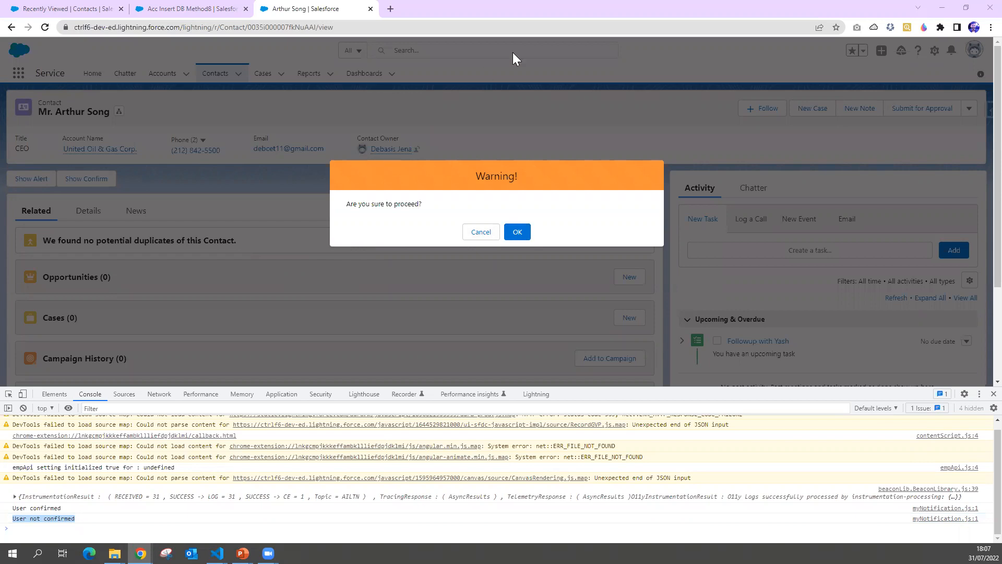